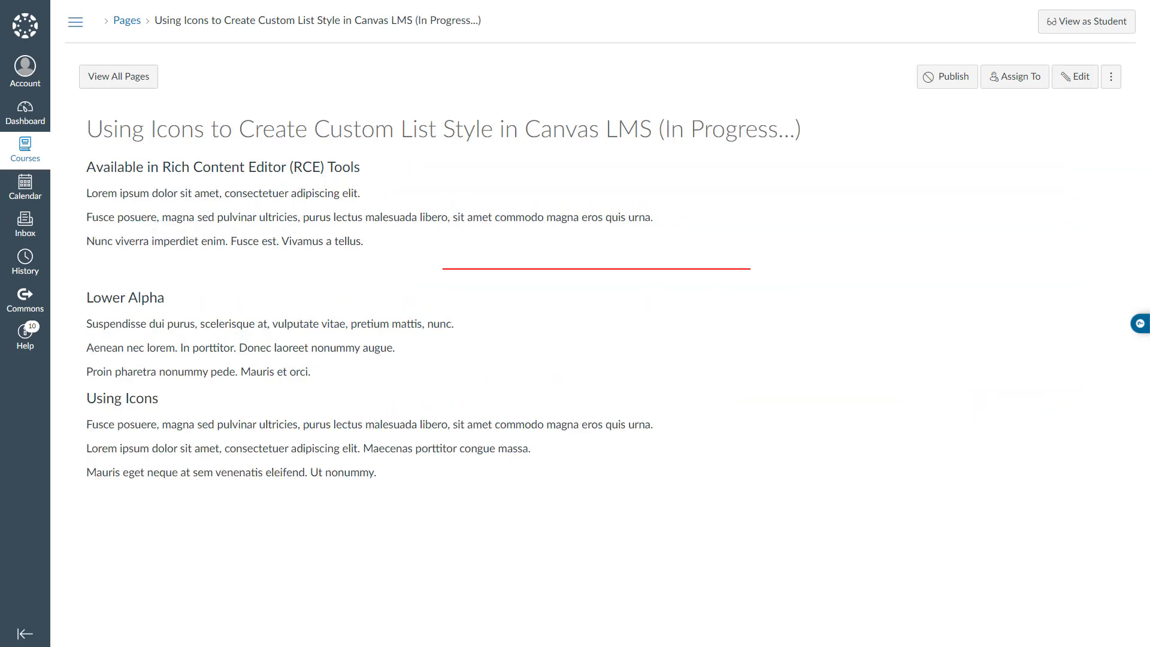
mouse_move(1078, 77)
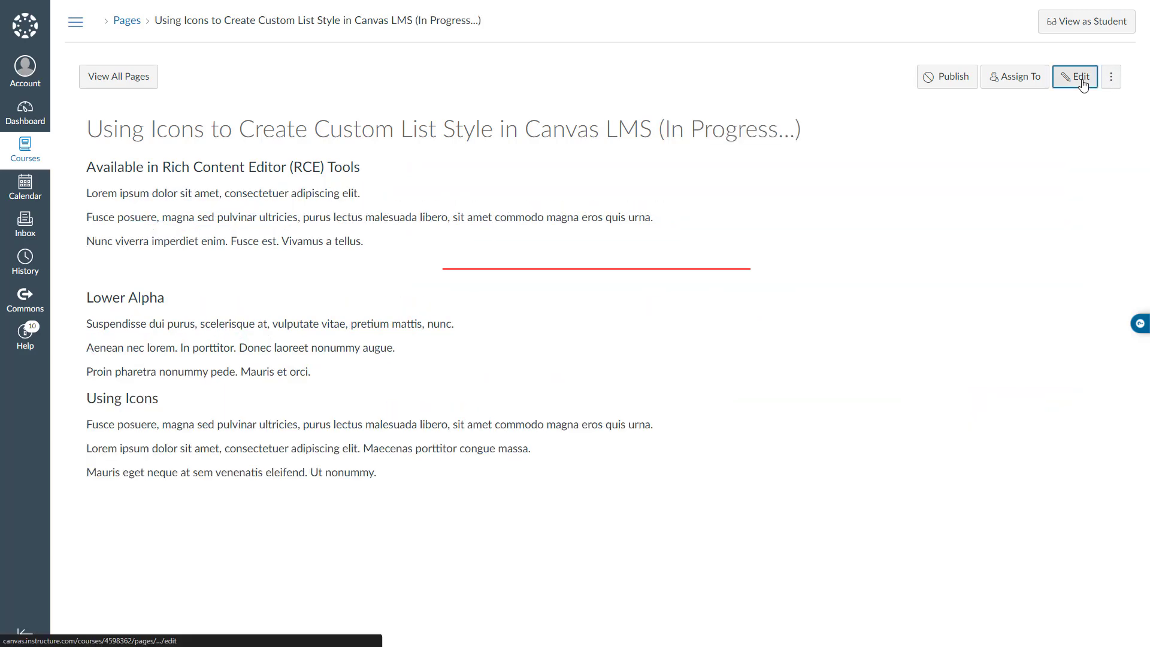
Open the 'Using Icons to Create Custom List Style' page in the Rich Content Editor.
left_click(1073, 77)
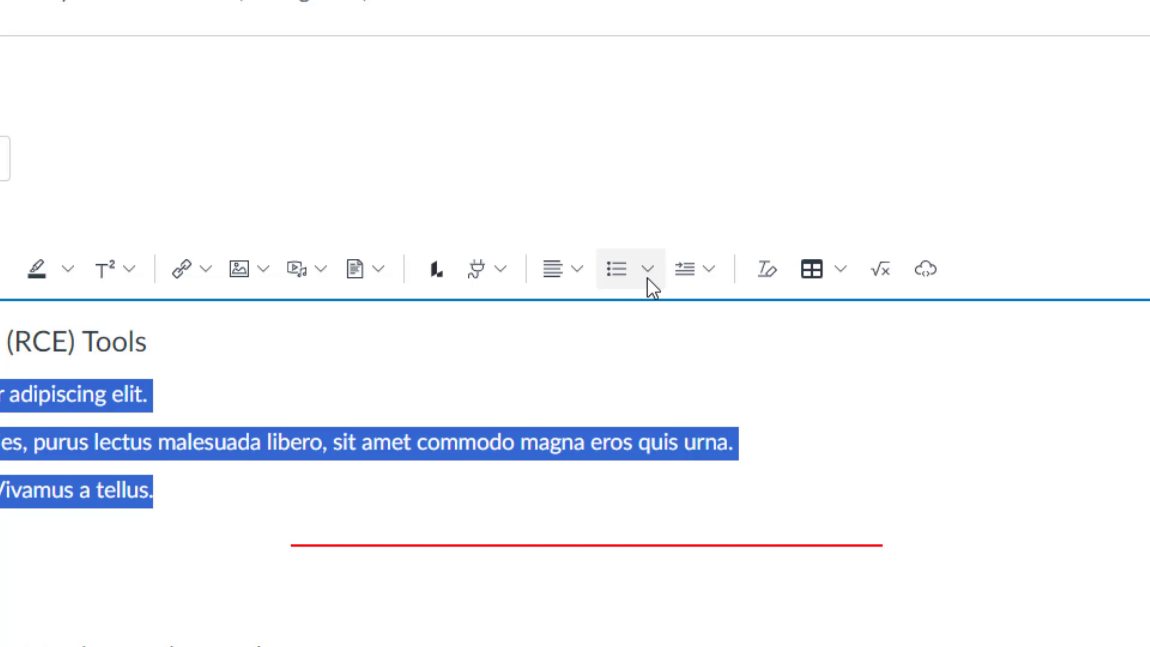
Make the three selected RCE Tools paragraphs an uppercase Roman numeral ordered list.
left_click(647, 268)
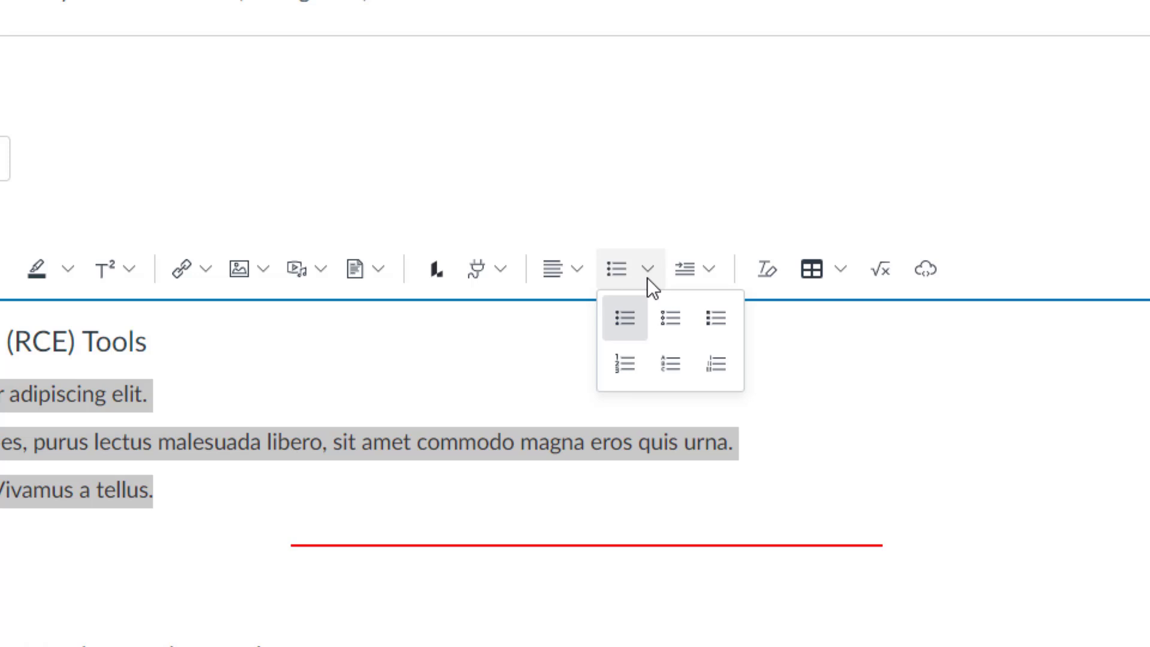
mouse_move(648, 296)
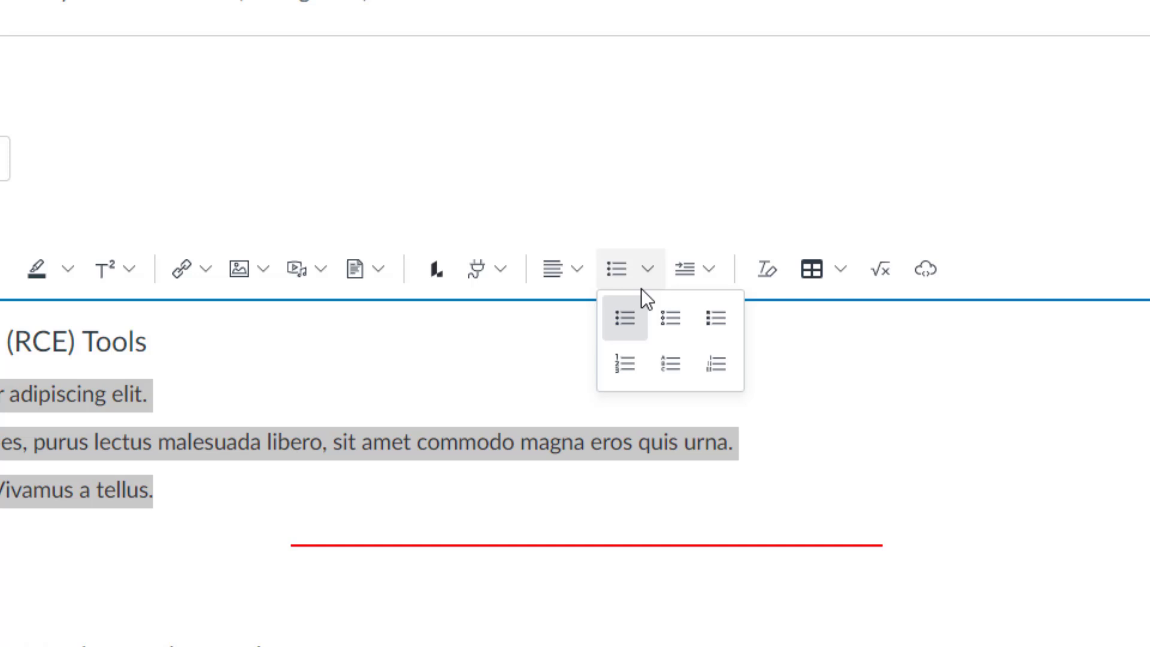
mouse_move(624, 317)
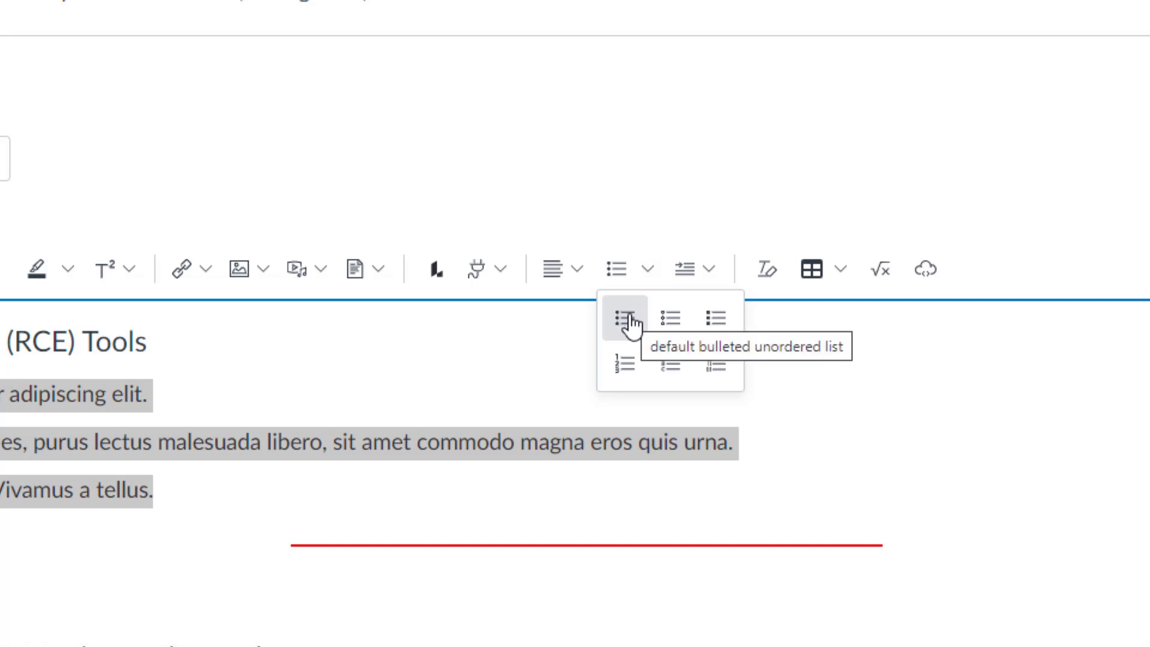
mouse_move(668, 317)
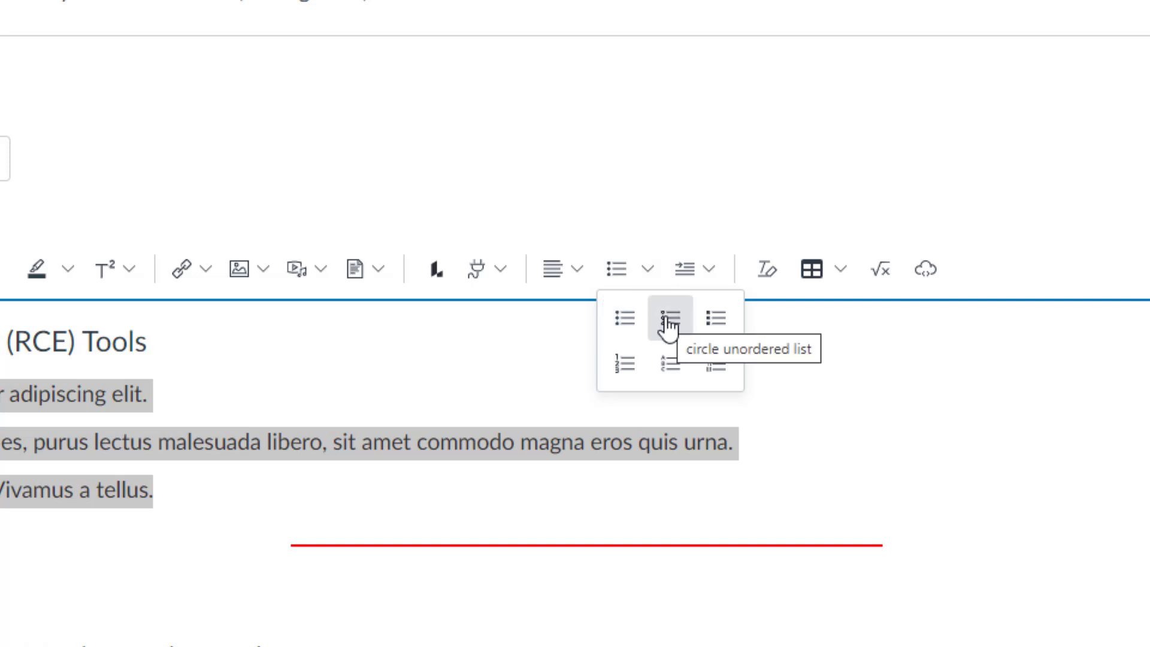
mouse_move(713, 321)
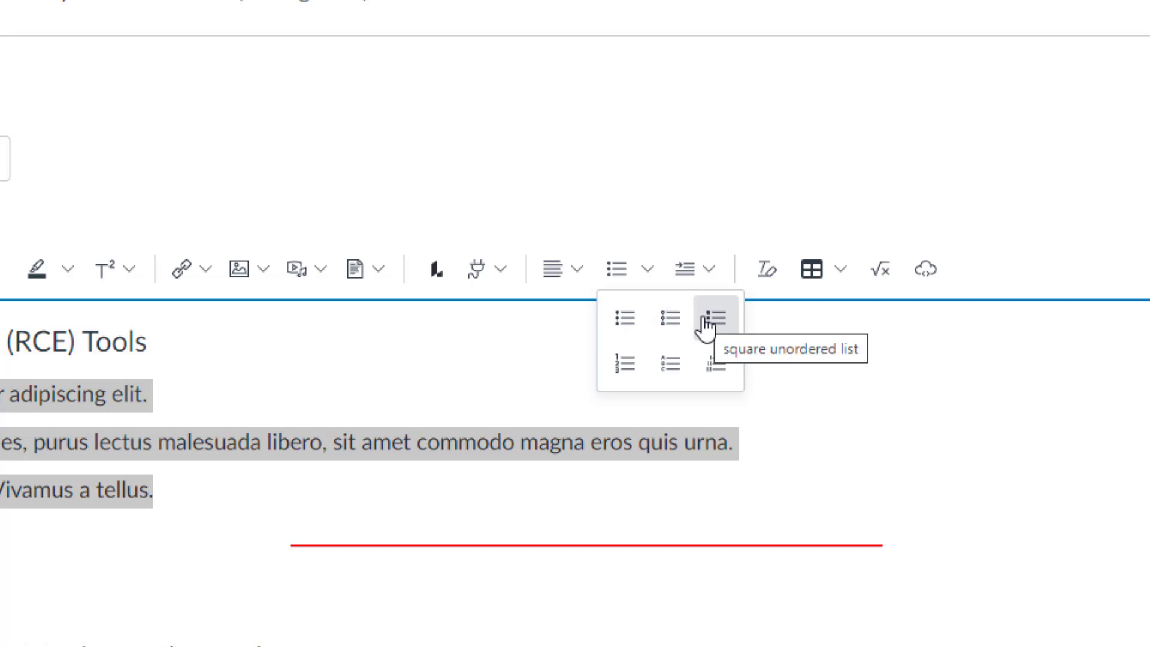
mouse_move(625, 362)
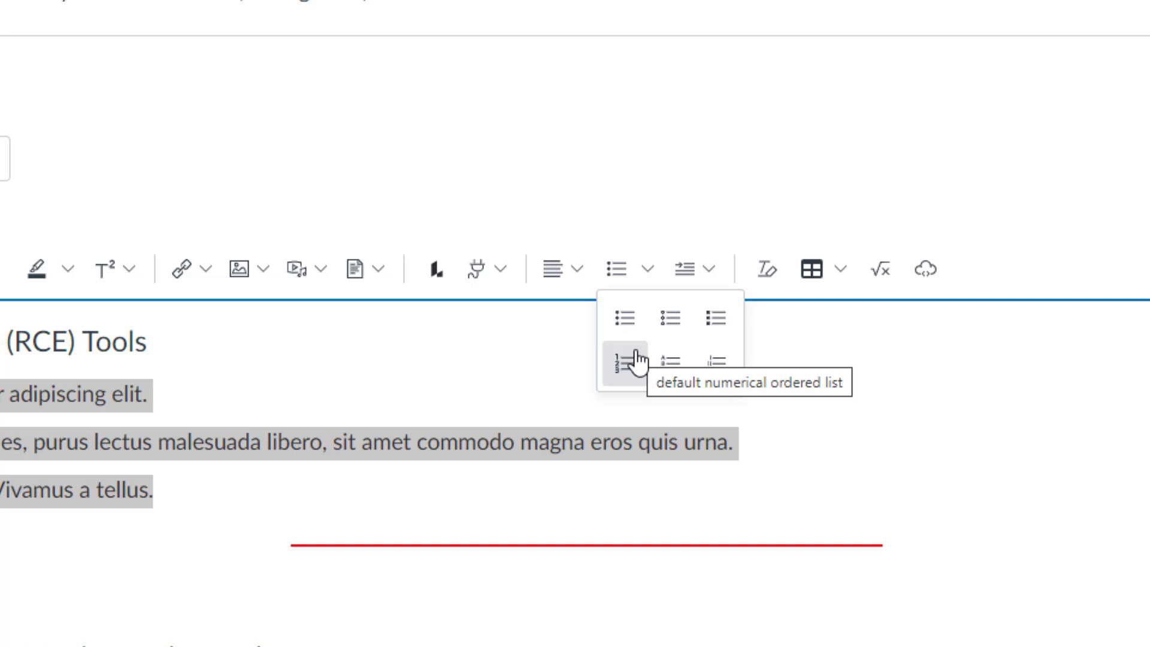
mouse_move(633, 359)
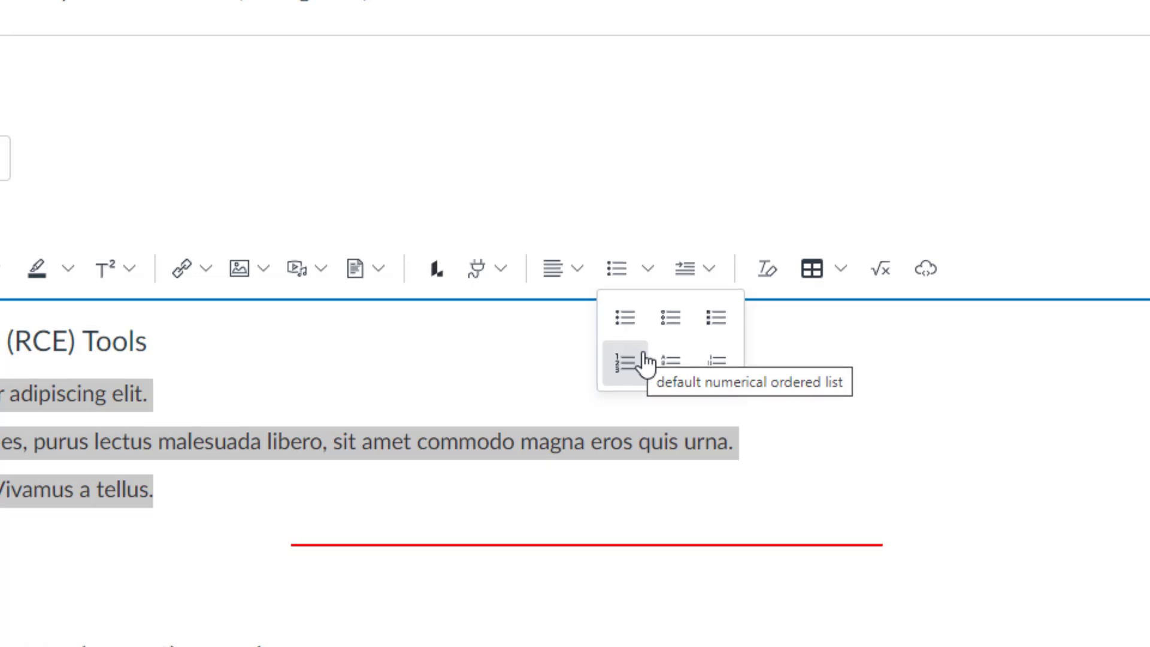
mouse_move(668, 364)
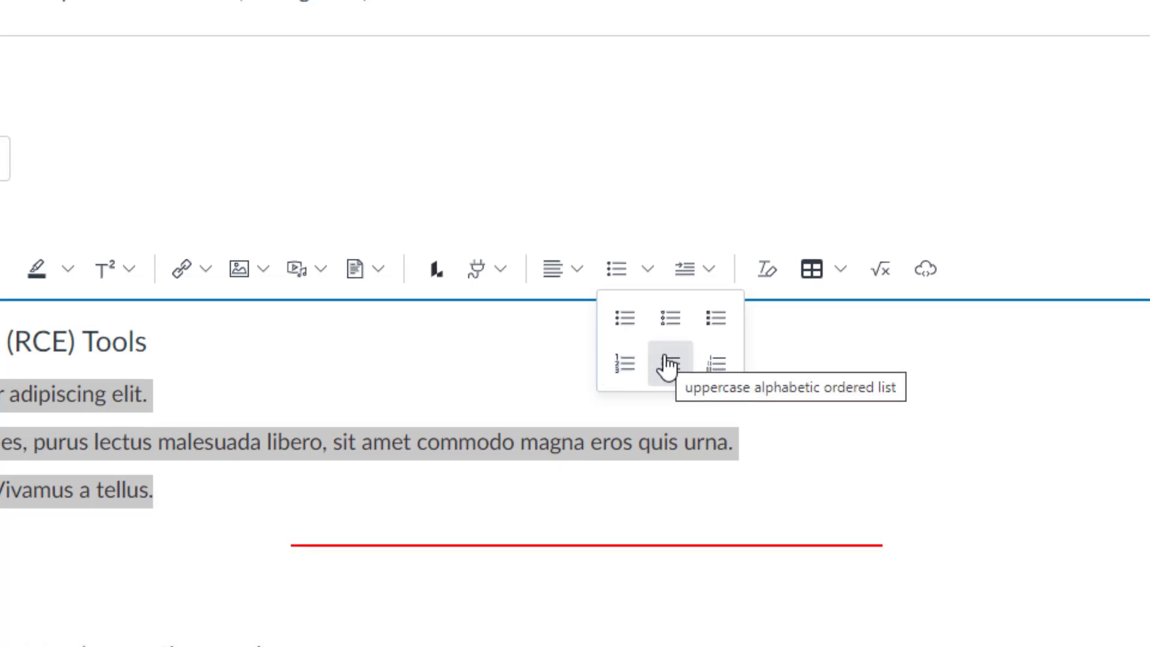
mouse_move(715, 367)
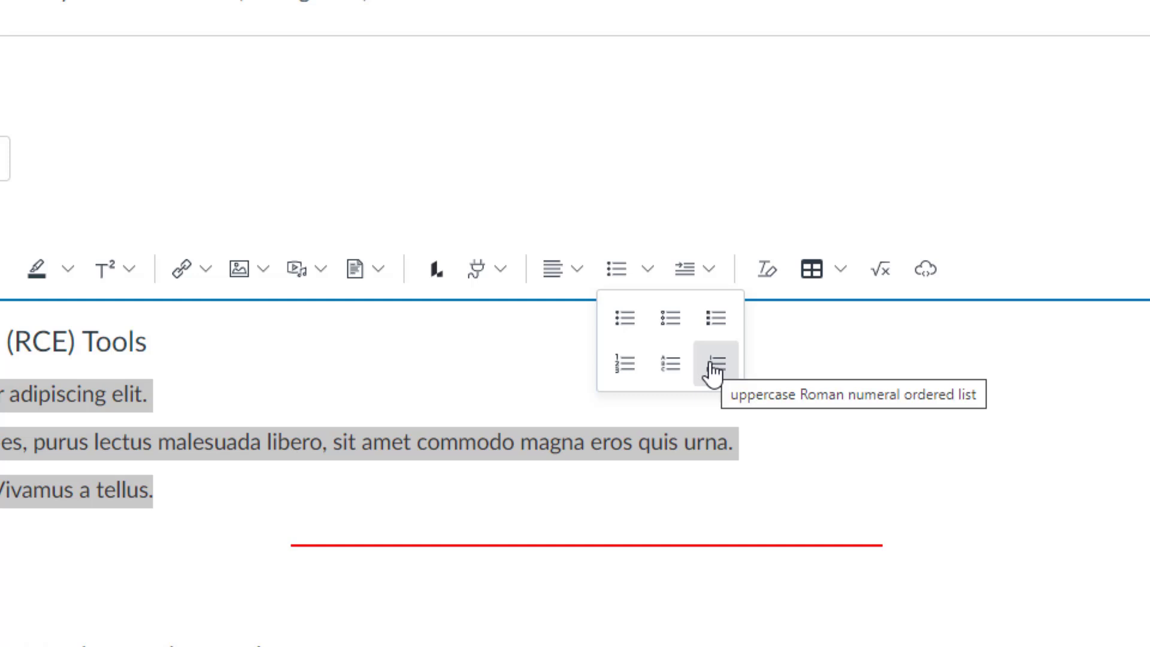
left_click(716, 364)
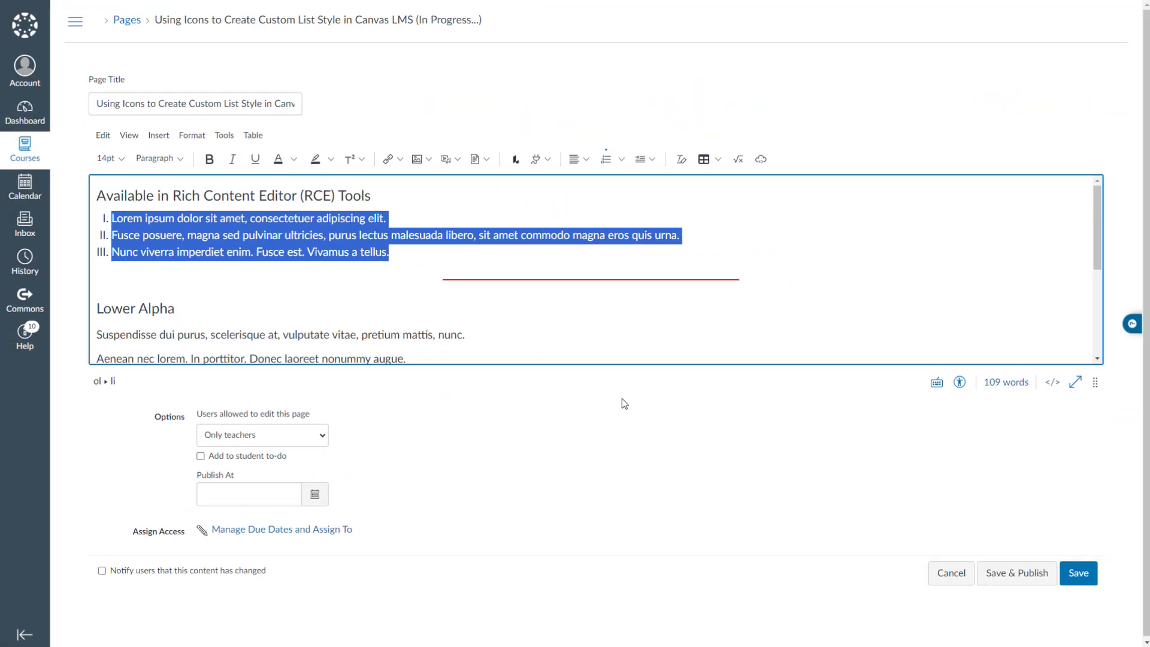
Save the Roman numeral list and return to the editor at the Lower Alpha paragraphs.
left_click(1077, 572)
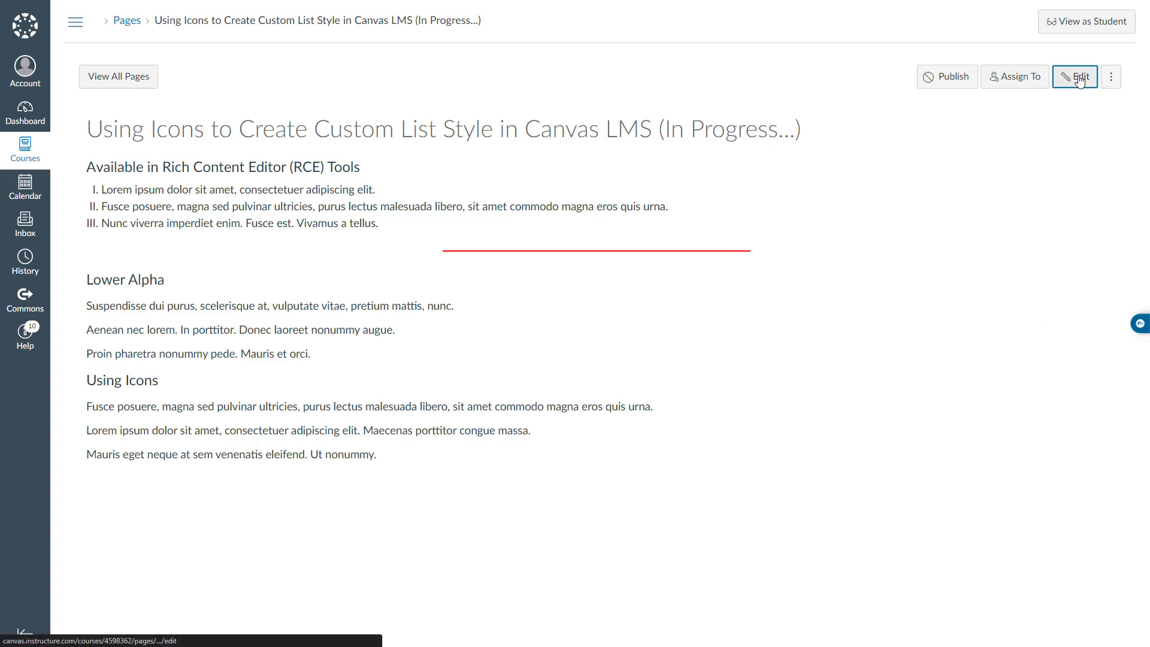
left_click(1074, 77)
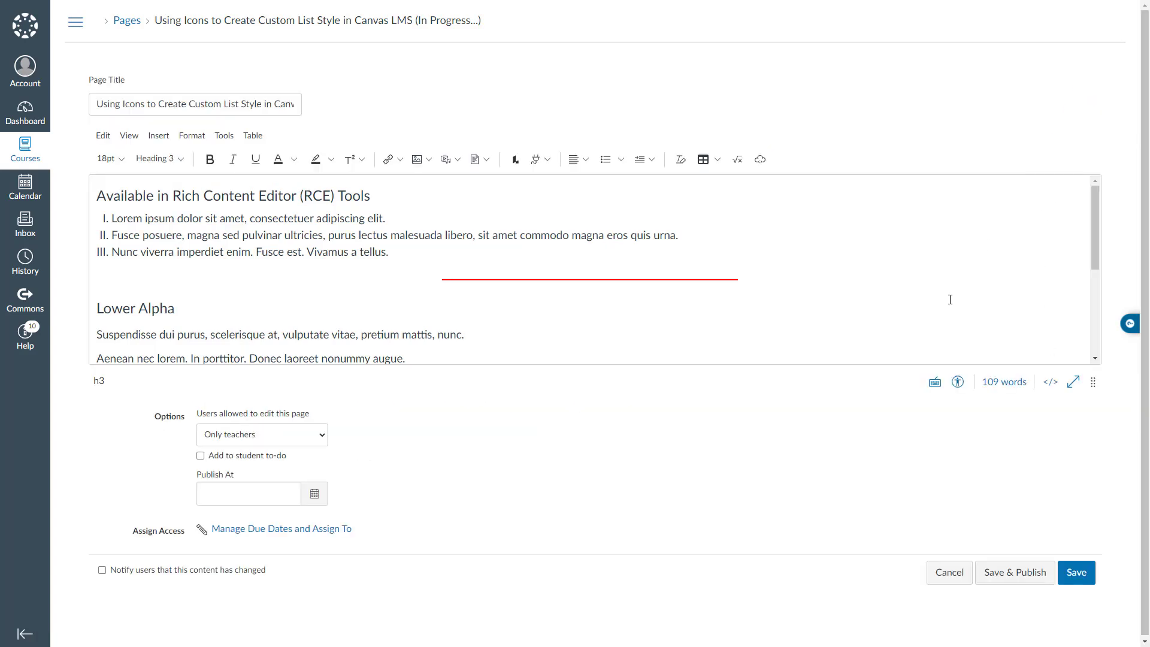
scroll("down", 3)
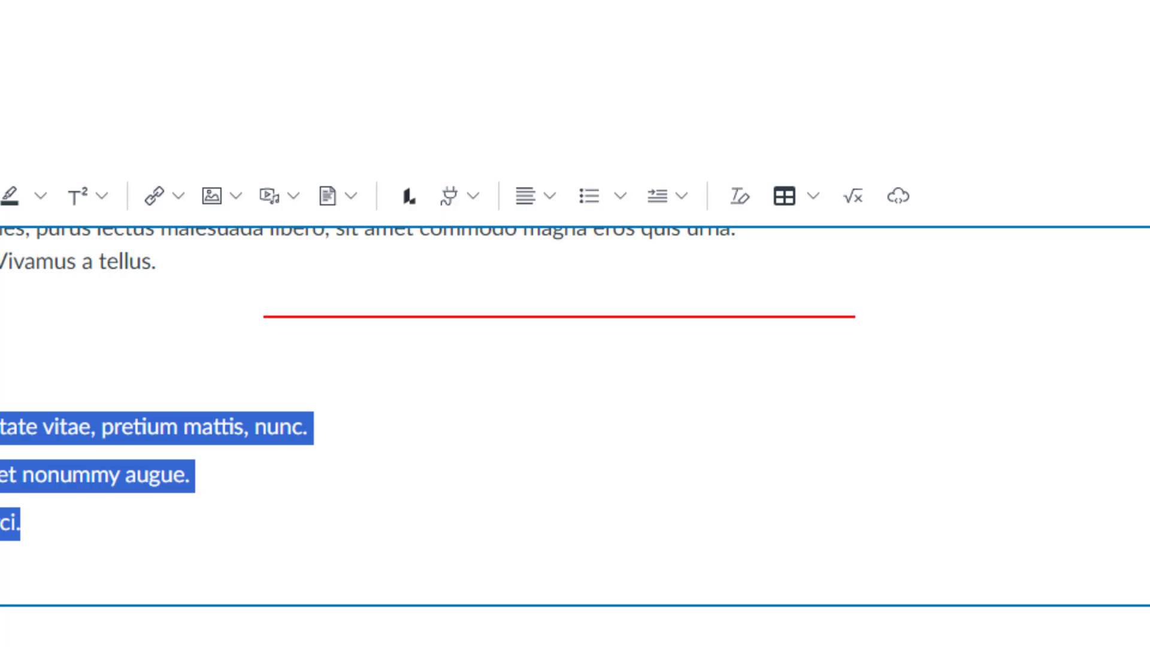
mouse_move(588, 195)
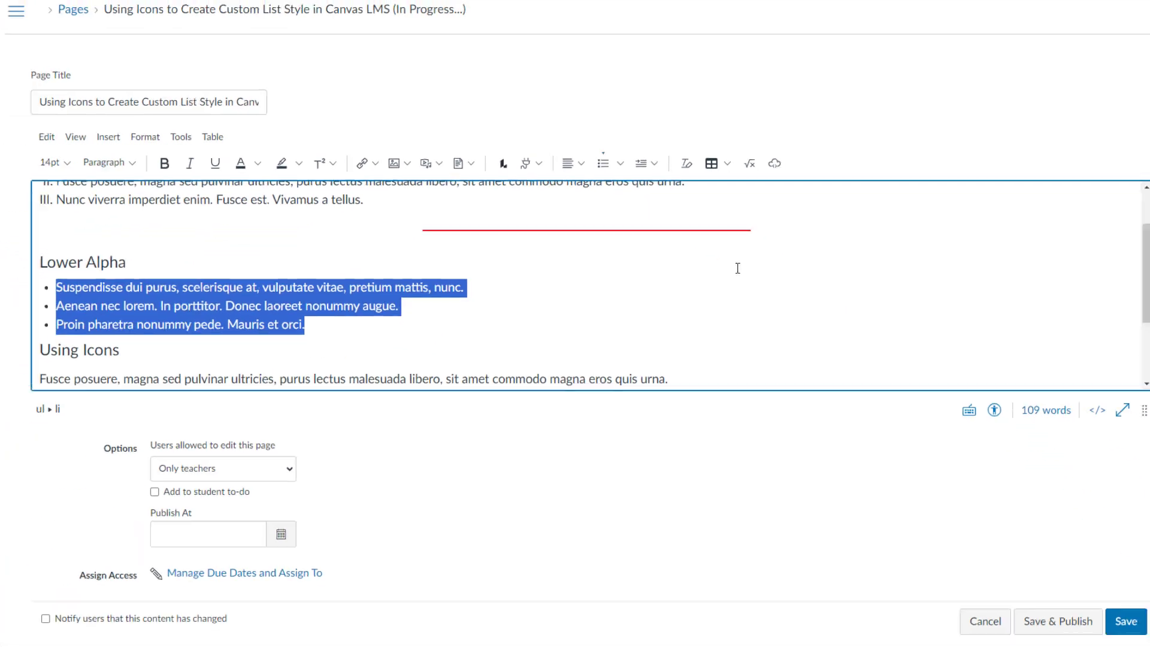
Add style="list-style-type: lower-alpha" to the Lower Alpha <ul> tag in the HTML source.
left_click(1096, 410)
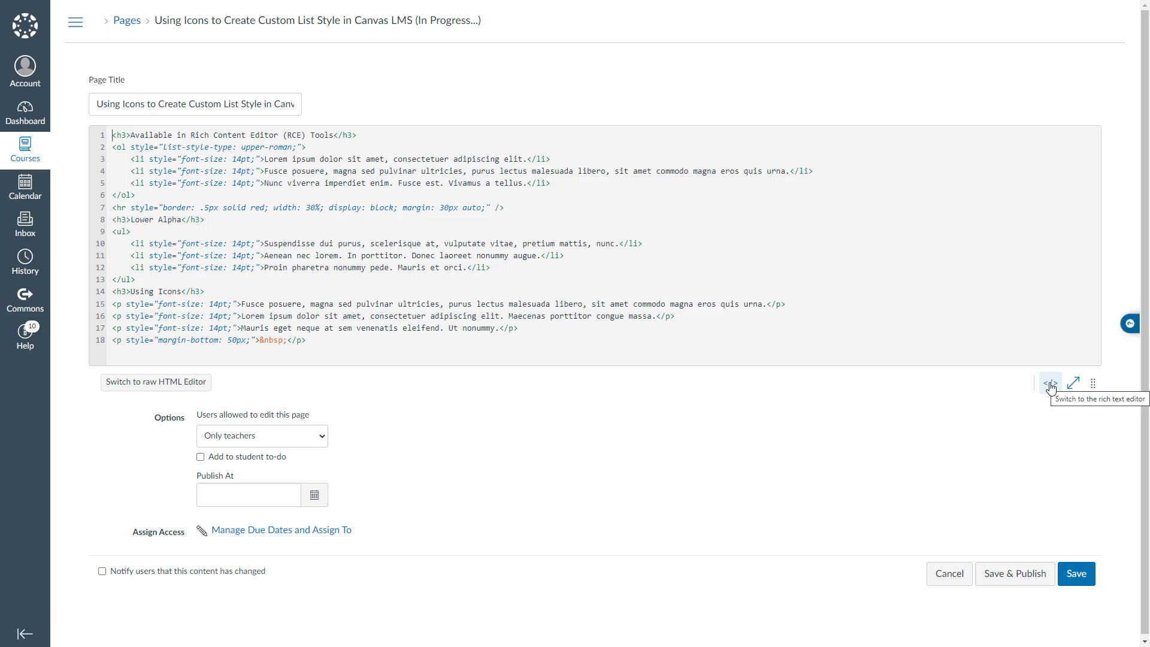
left_click(1071, 382)
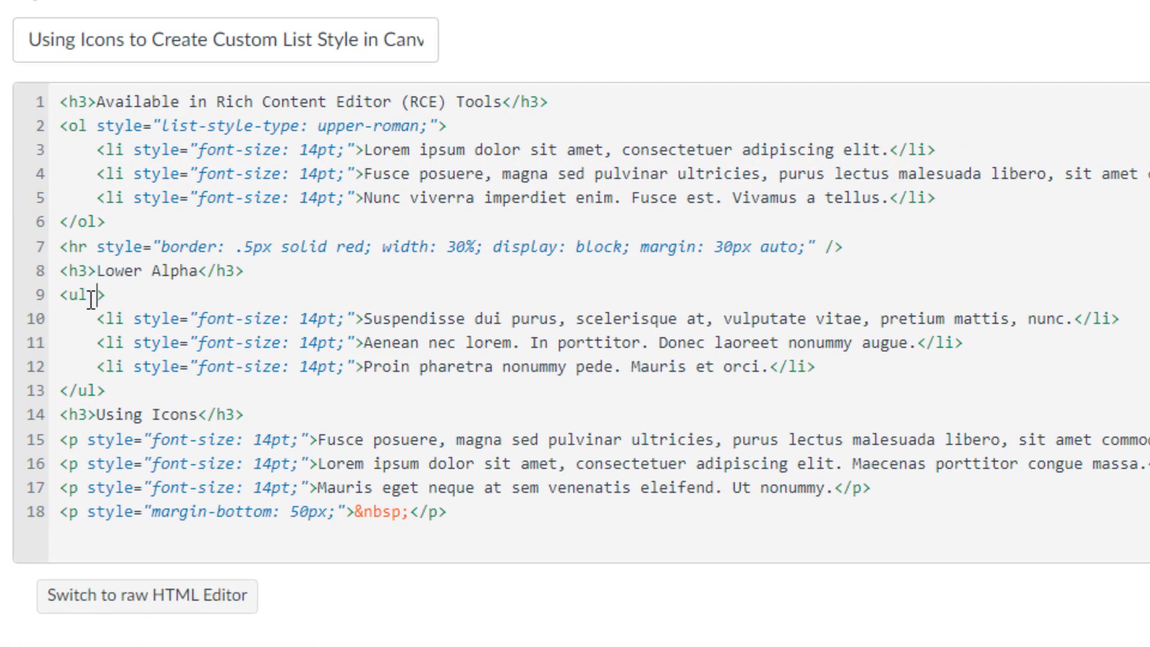
type("style=")
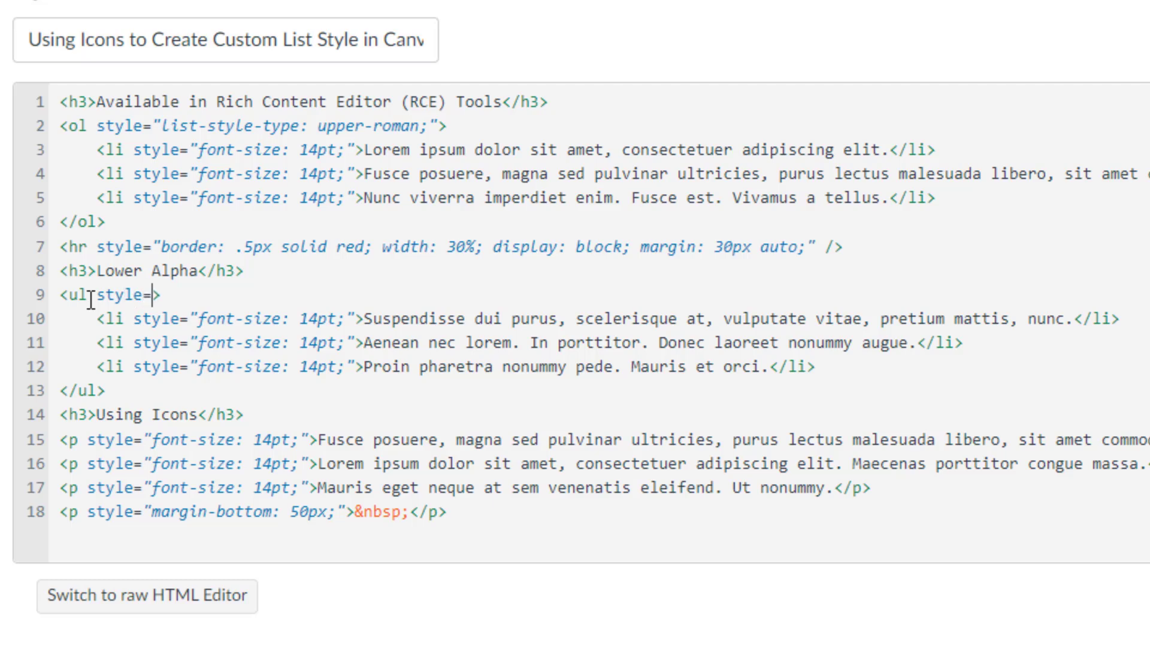
type("\"")
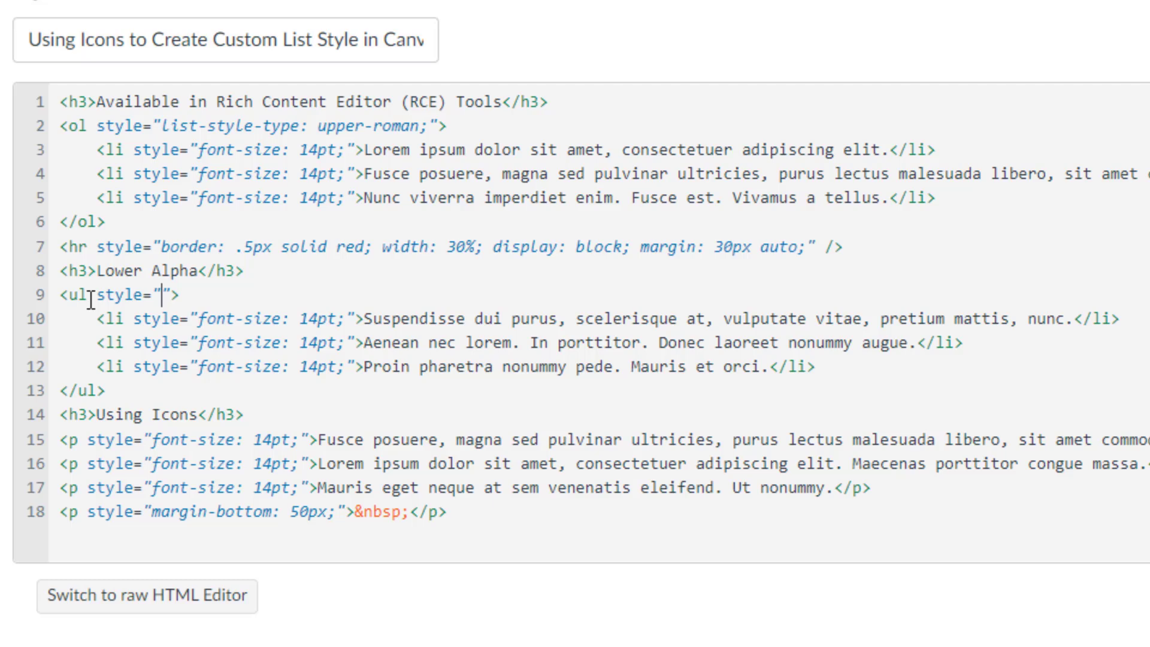
type("list-style-")
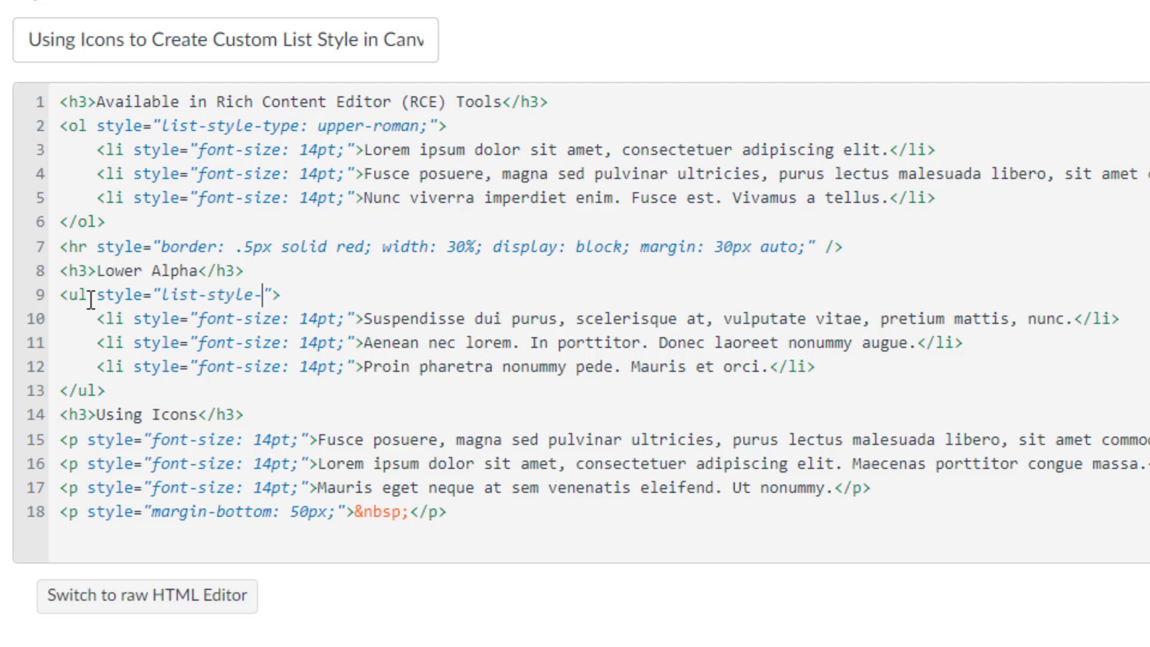
type("type:")
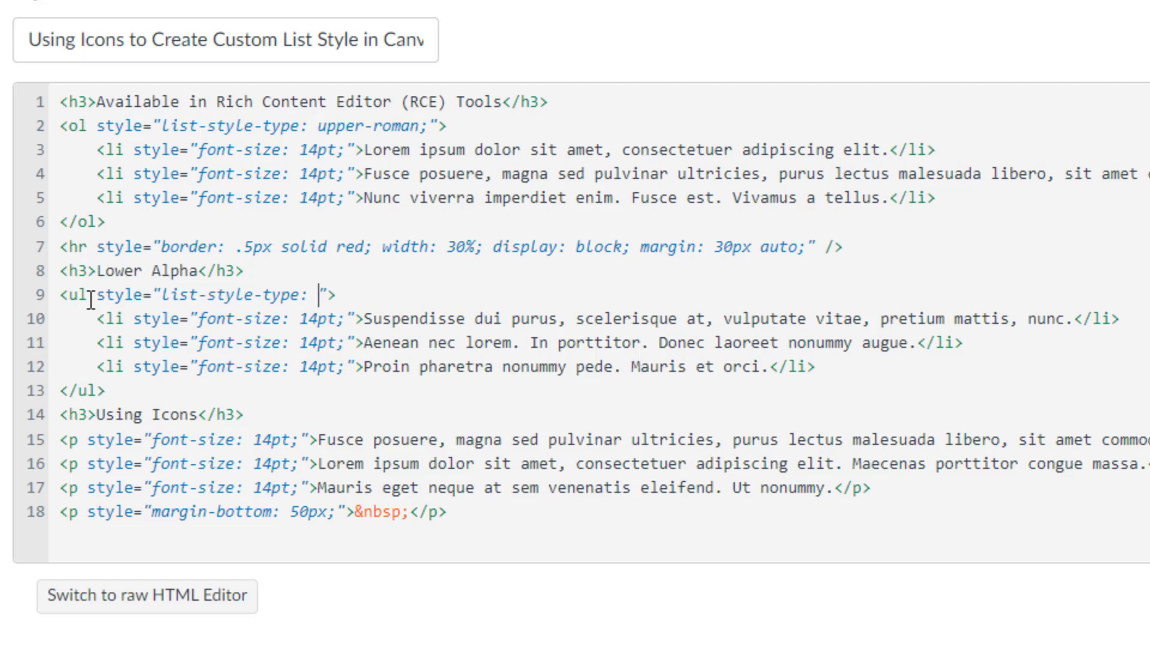
type("lower-al")
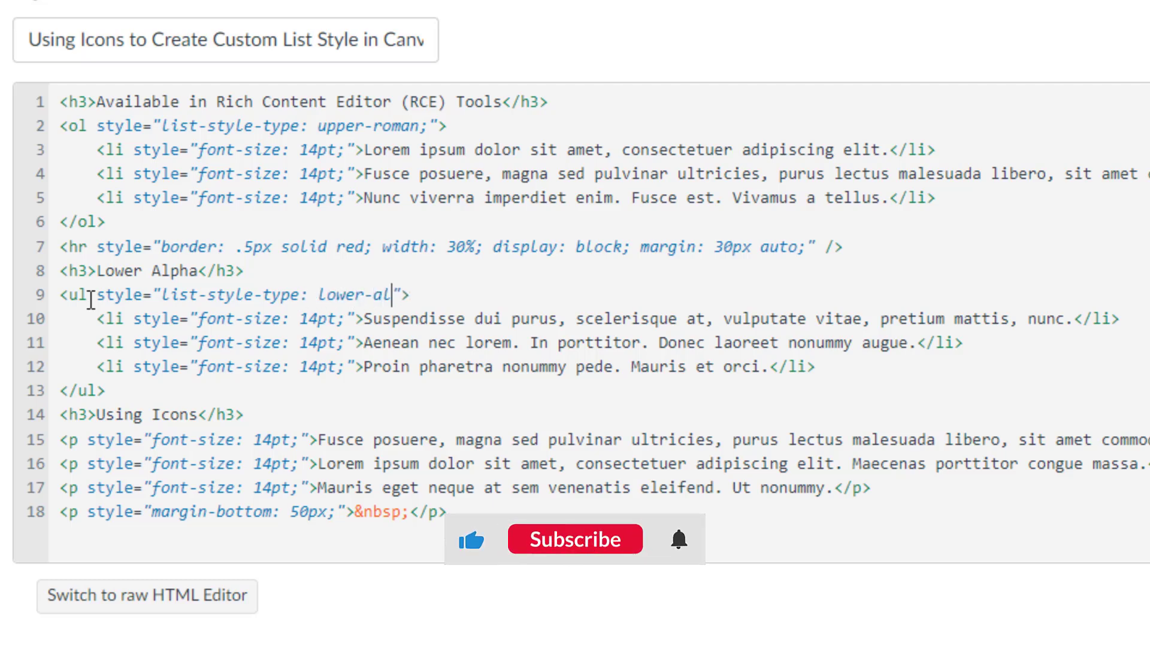
type("pha")
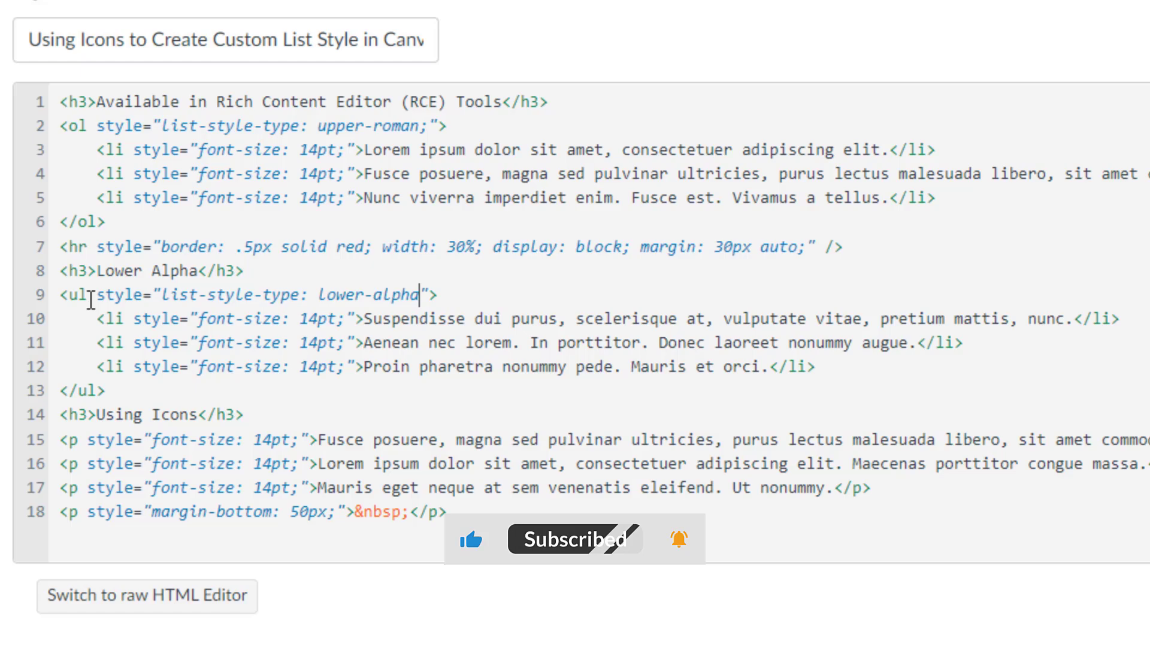
Finish the Using Icons section and view the saved page with a, b, c lettering.
scroll("up", 3)
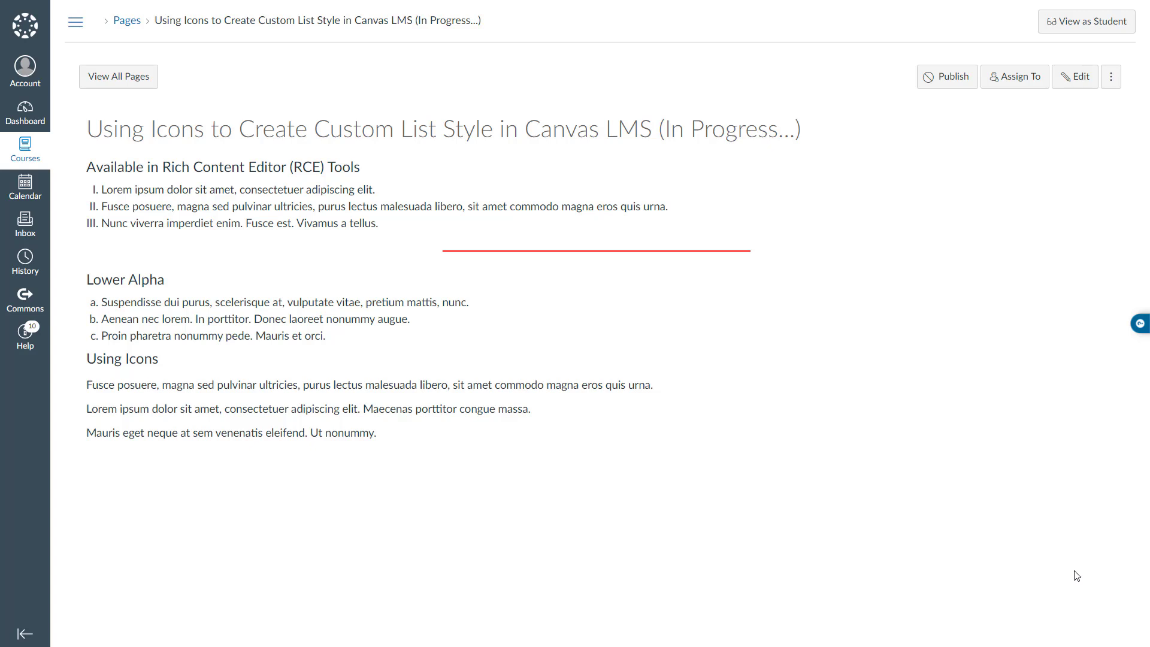
left_click(577, 266)
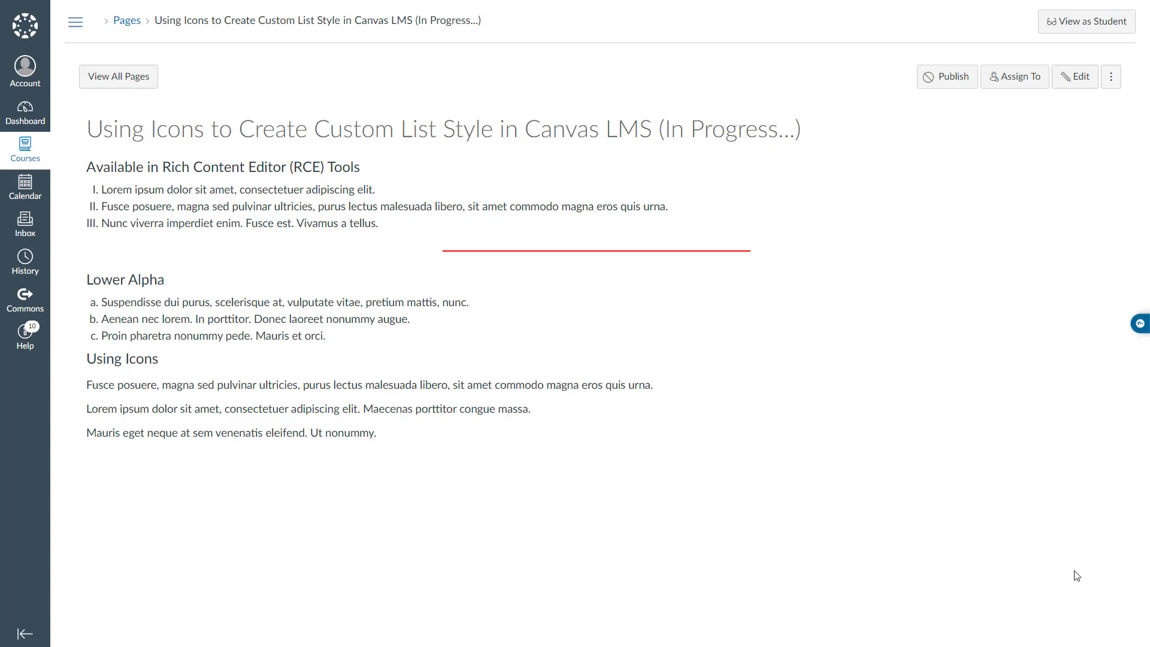
Reopen the editor and make the three Using Icons paragraphs an unordered list.
left_click(1073, 77)
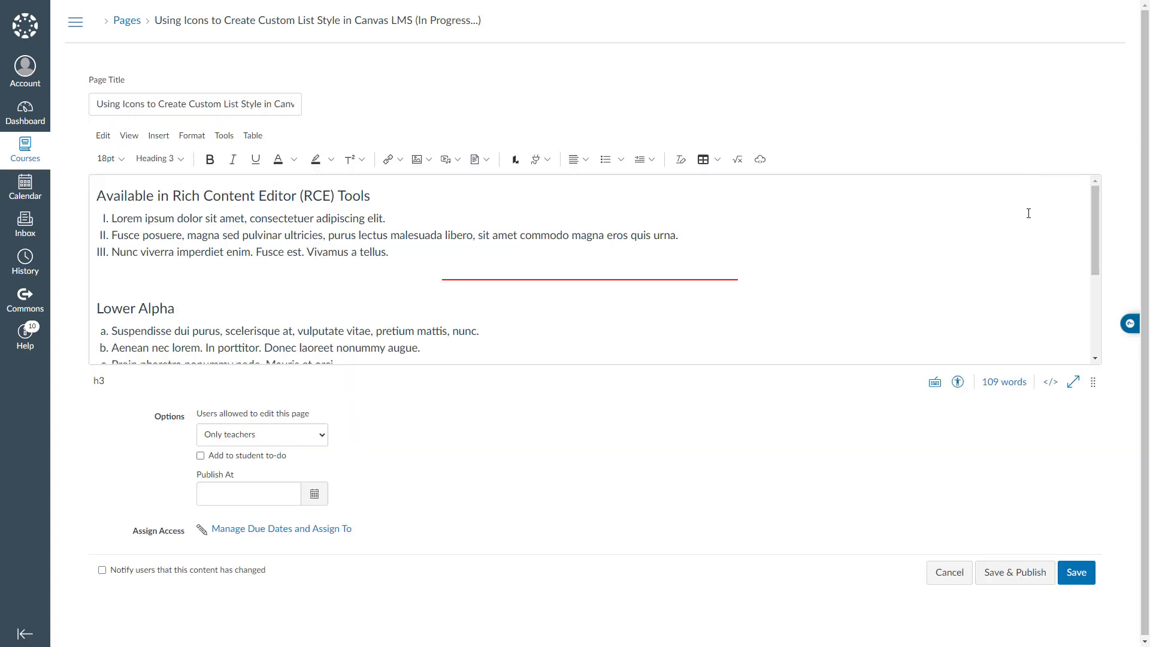
scroll("down", 3)
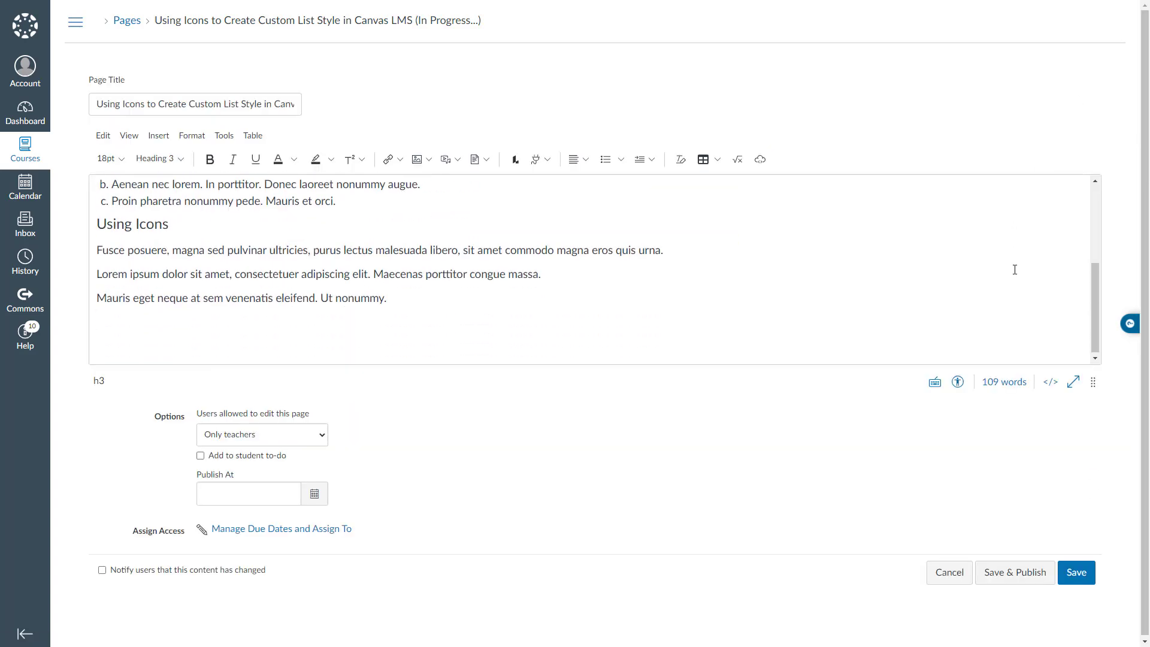
double_click(369, 296)
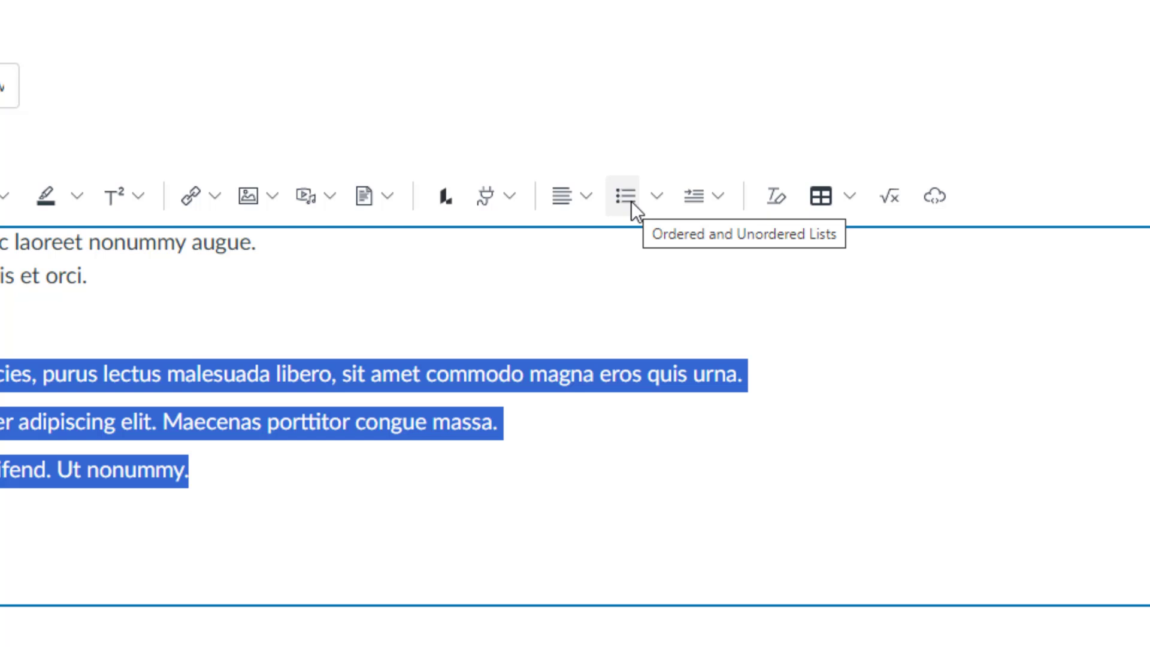
left_click(624, 195)
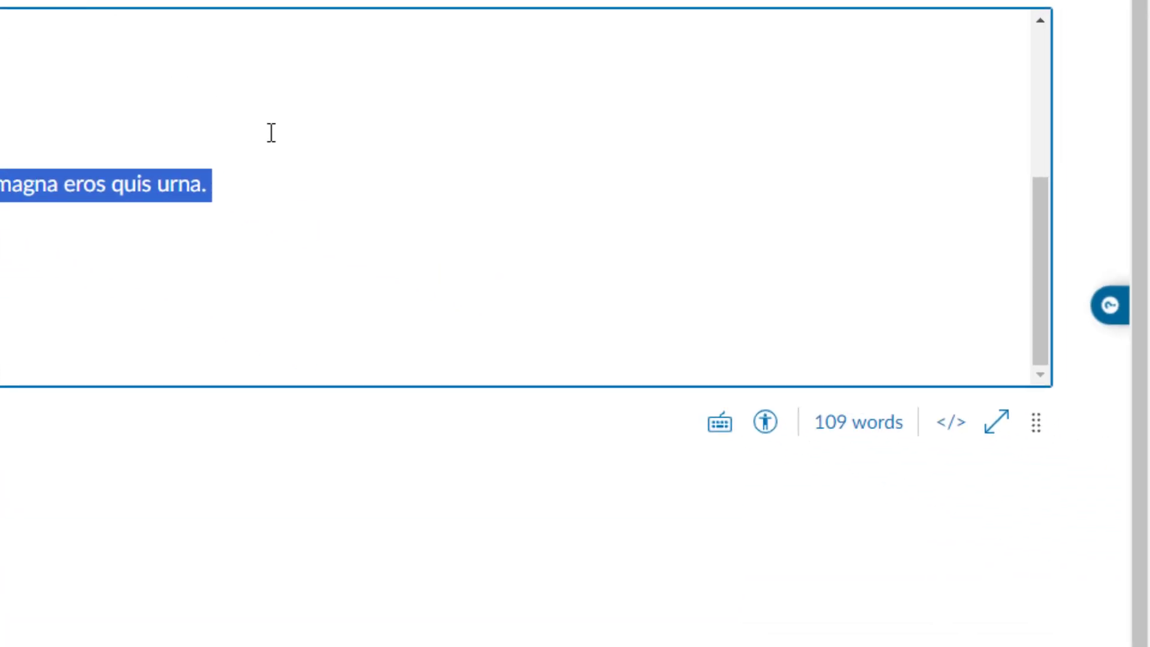
Add style="list-style-type: none;" to the Using Icons <ul> tag in the HTML source.
left_click(950, 424)
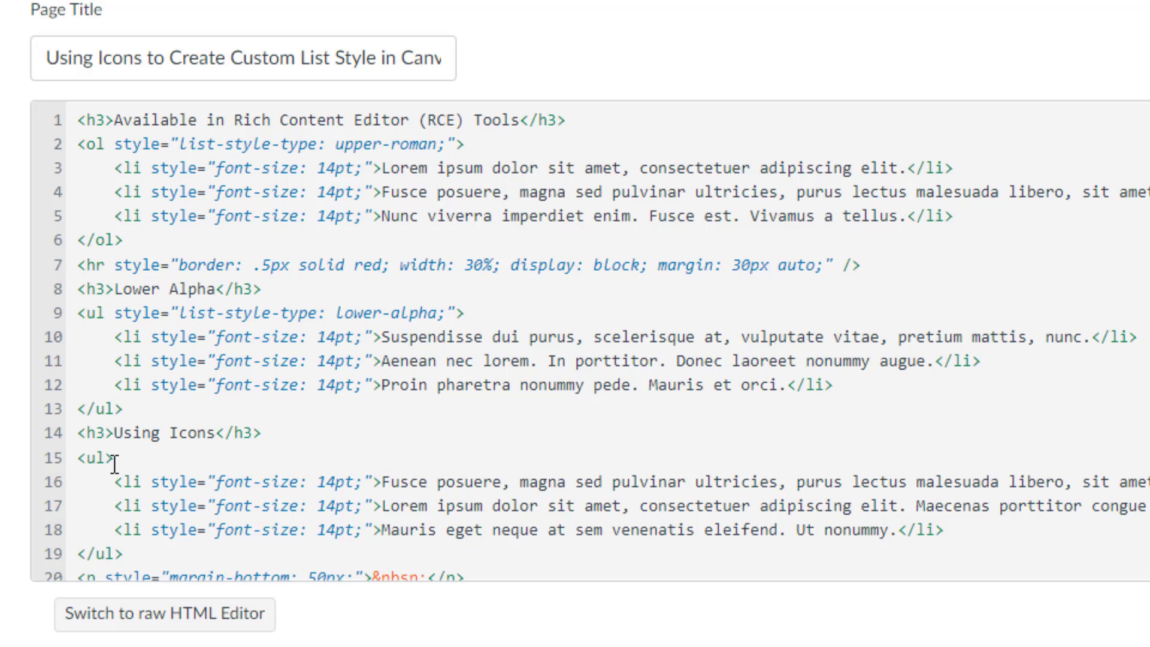
type("style=\"")
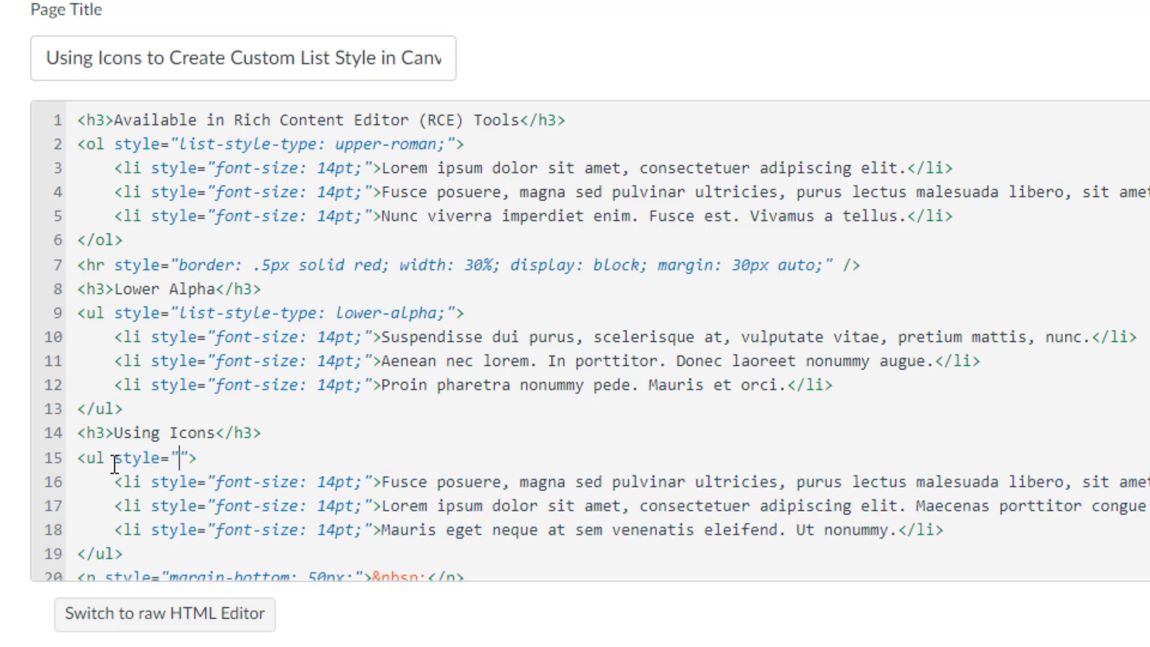
type("list-")
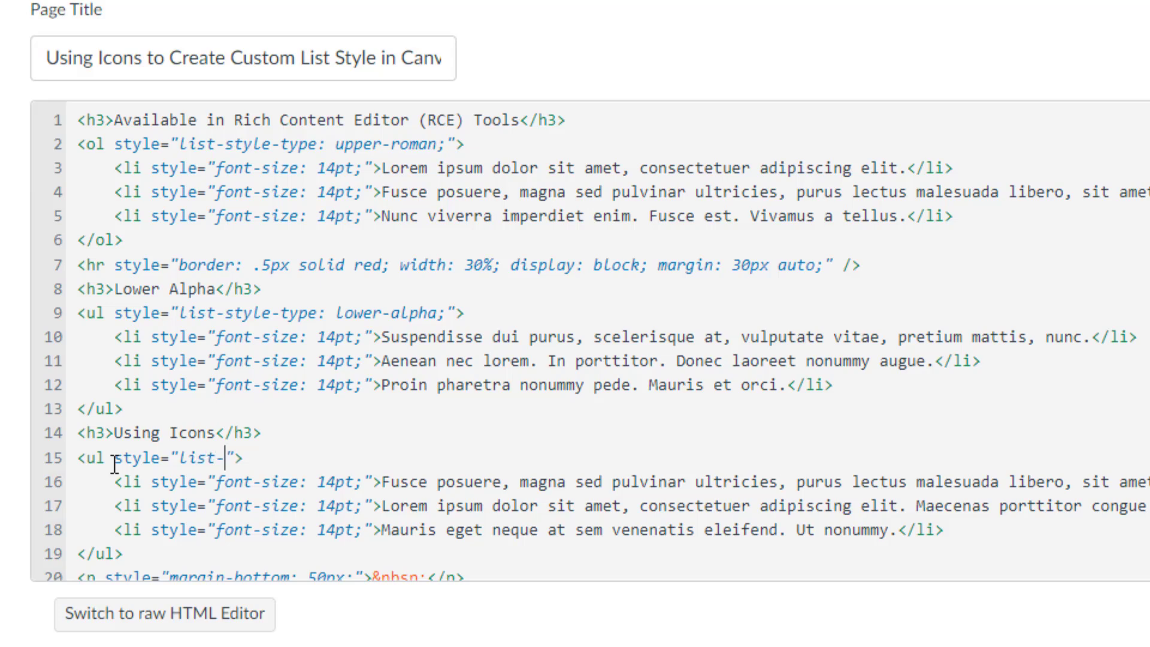
type("style-type:")
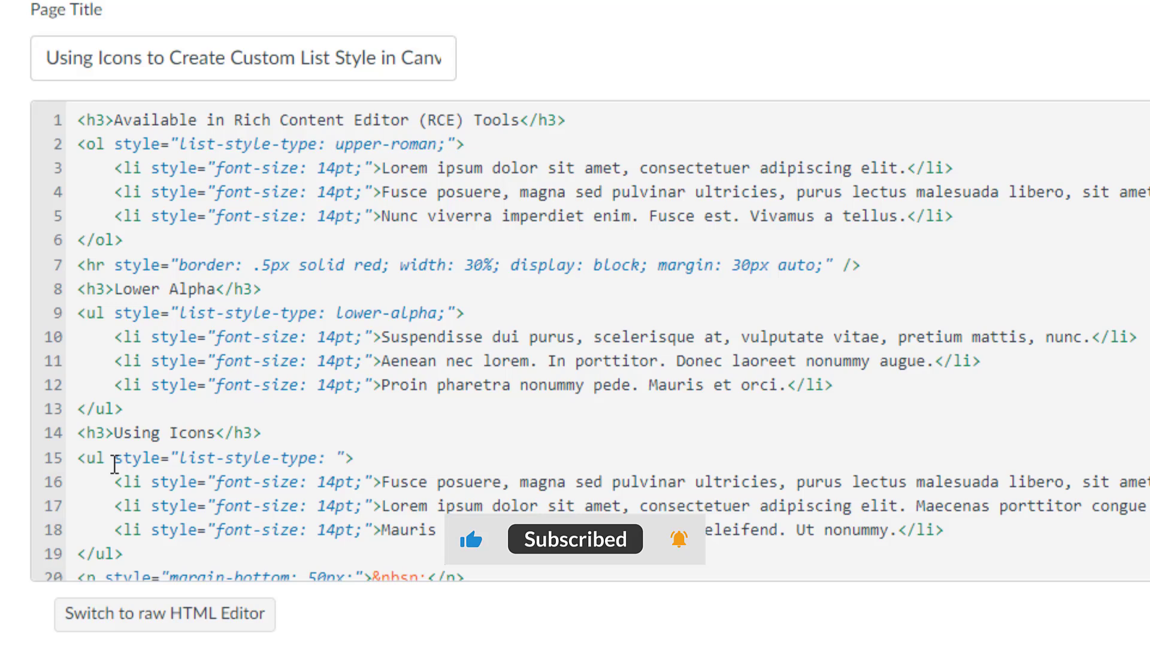
type("none")
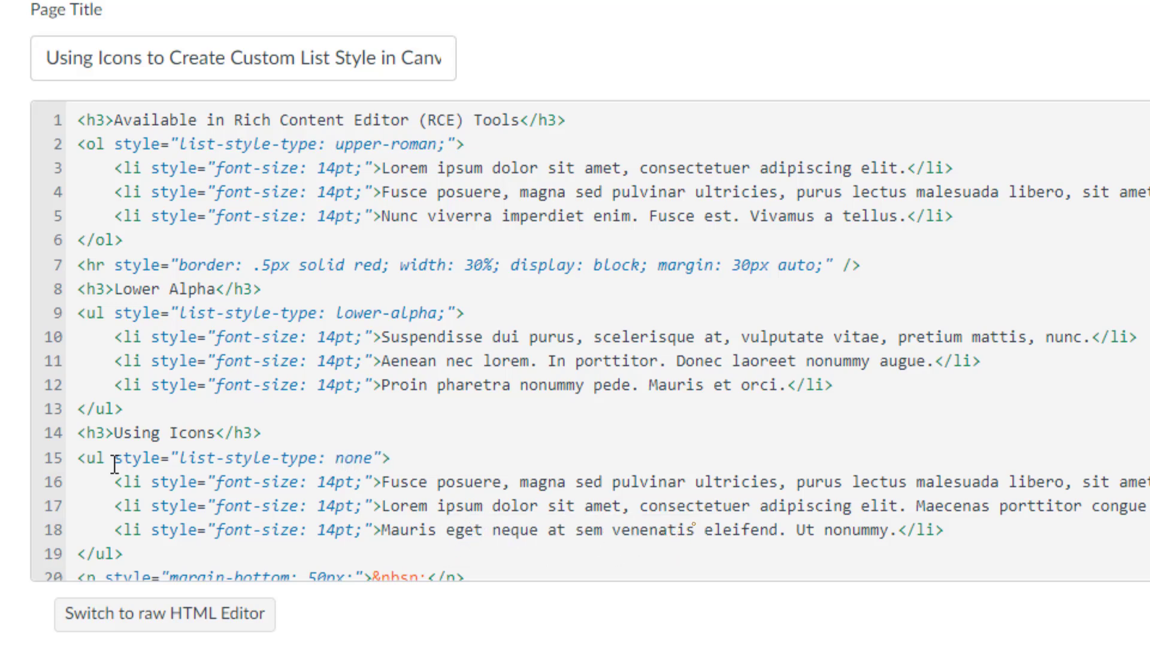
type(";")
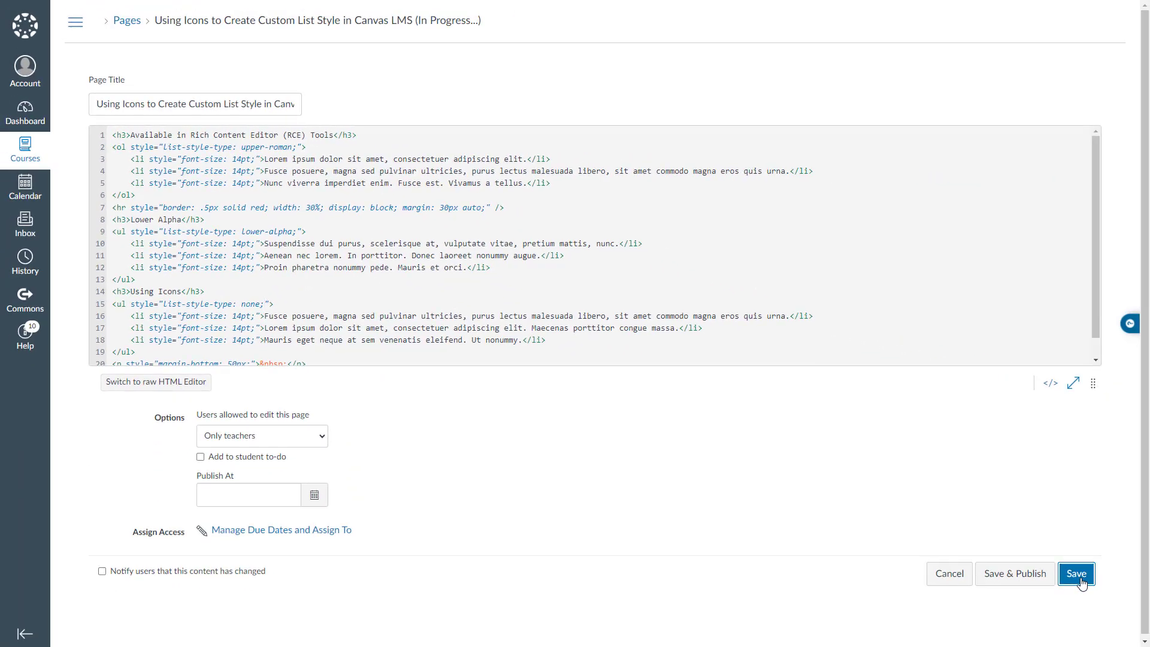
Save the bullet-free list and reopen the page's HTML source.
left_click(1076, 574)
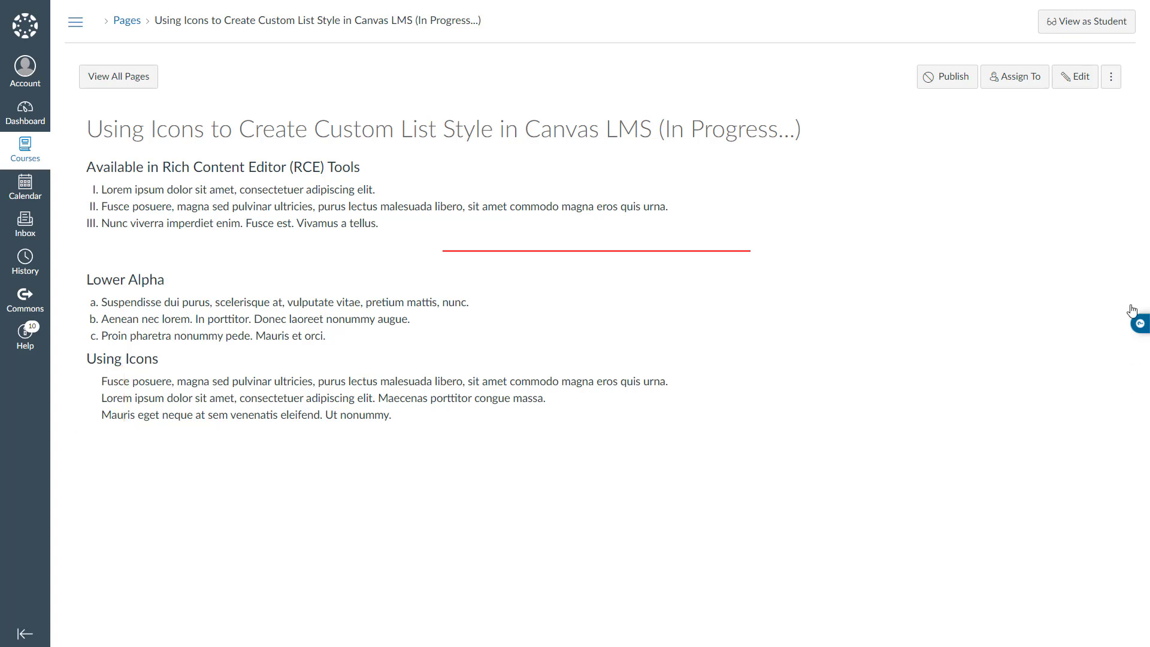
left_click(1074, 77)
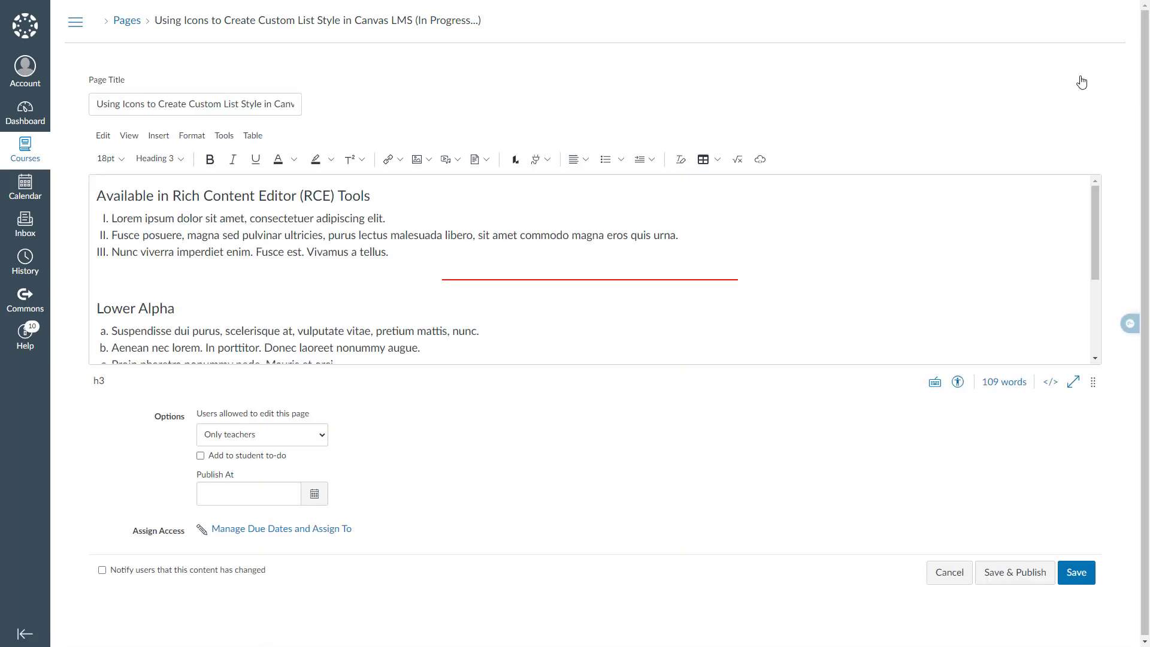
left_click(1050, 380)
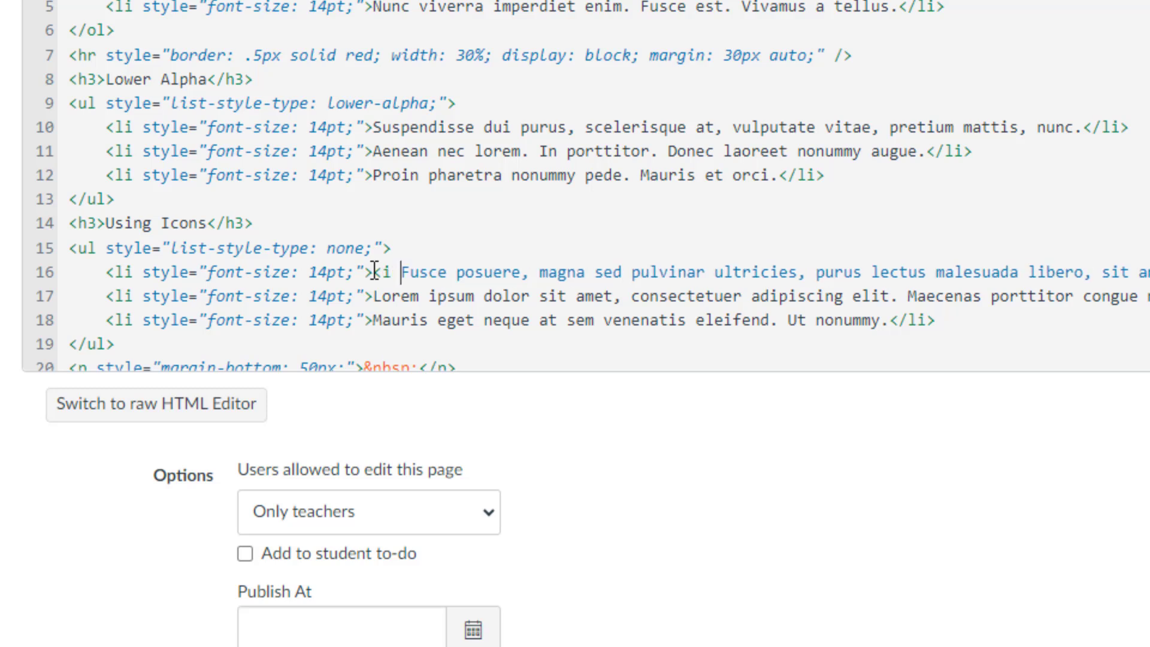
Insert <i class="icon-Solid icon-arrow-end"></i> before the first Using Icons item.
type("class=")
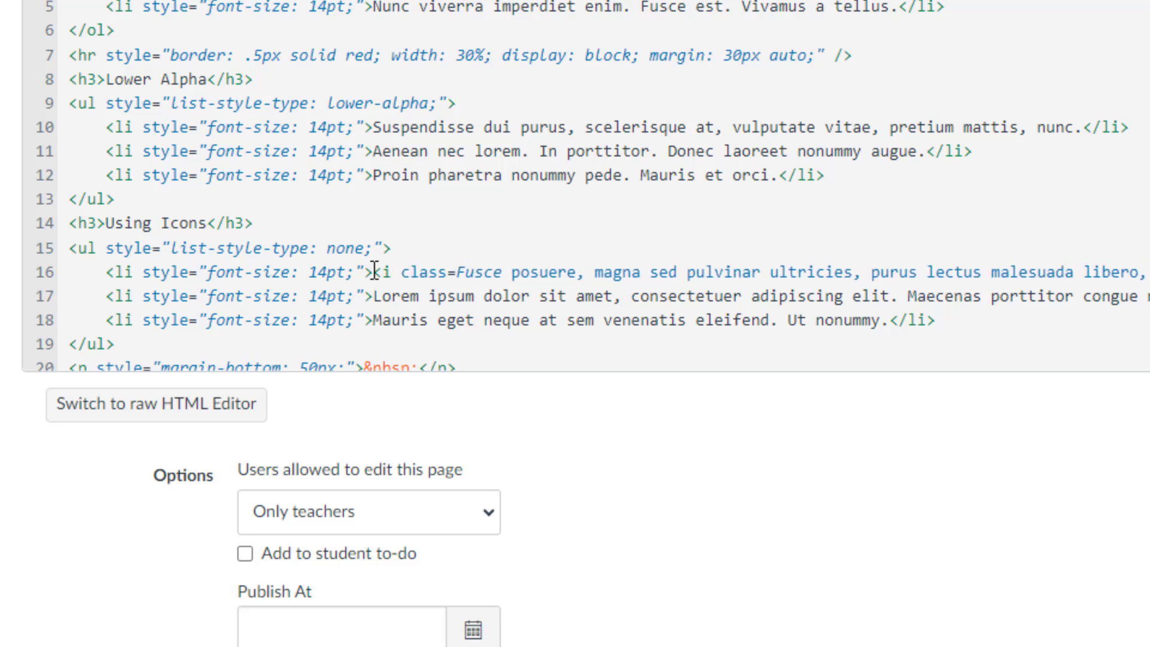
type("icon\"")
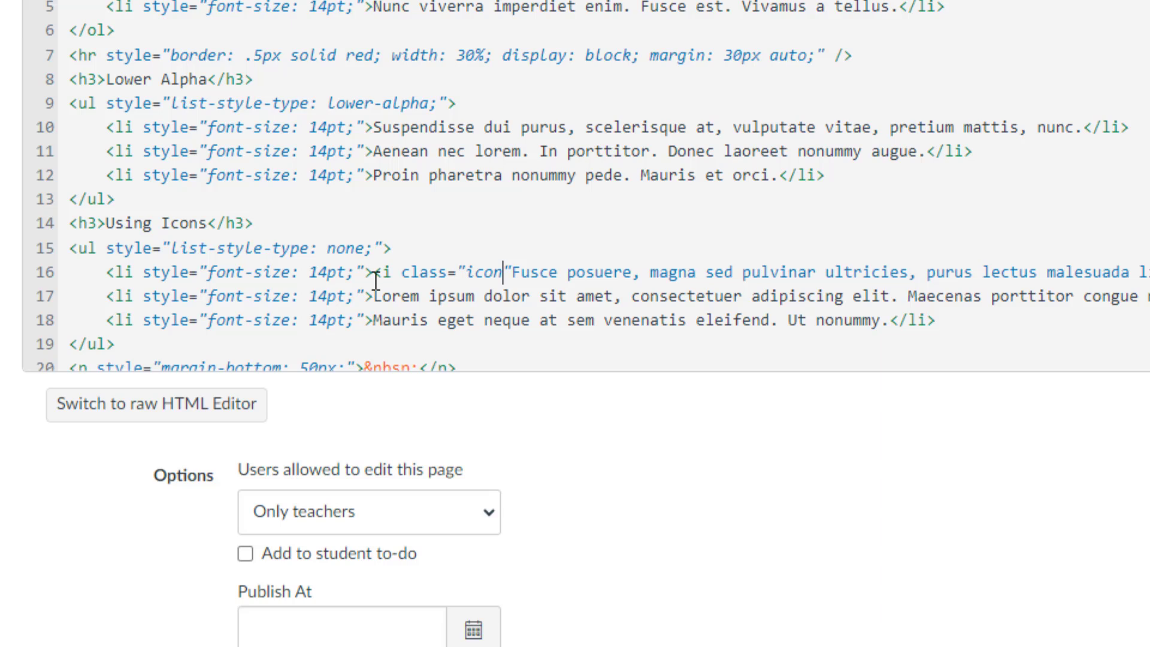
type("-Solid")
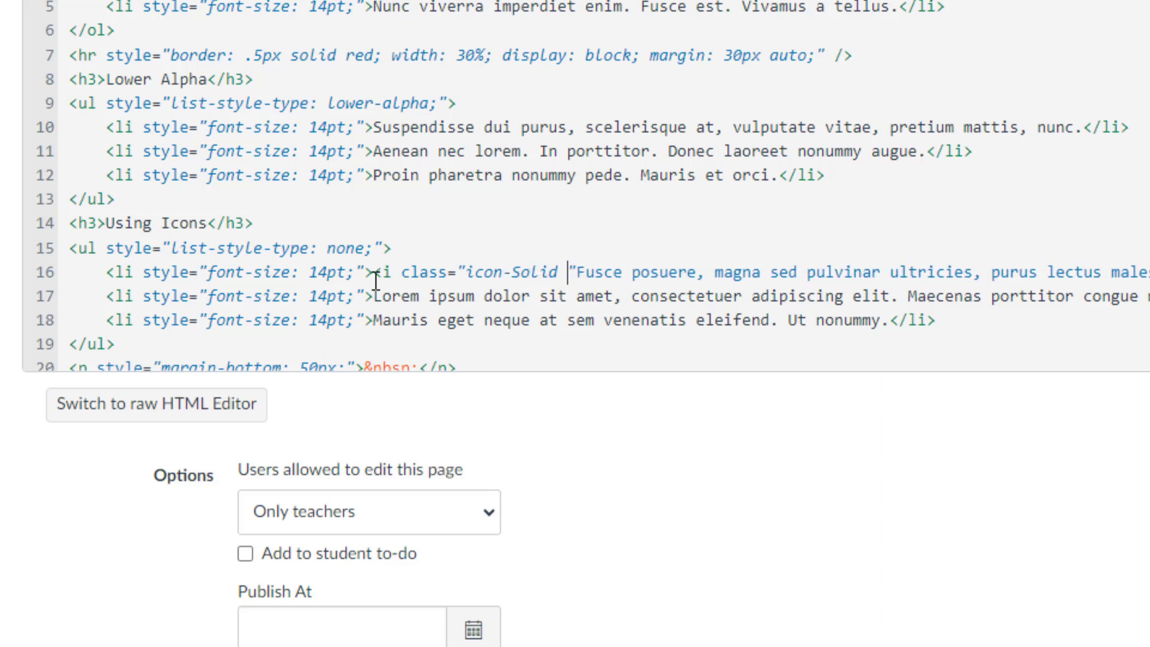
type("icon-arro")
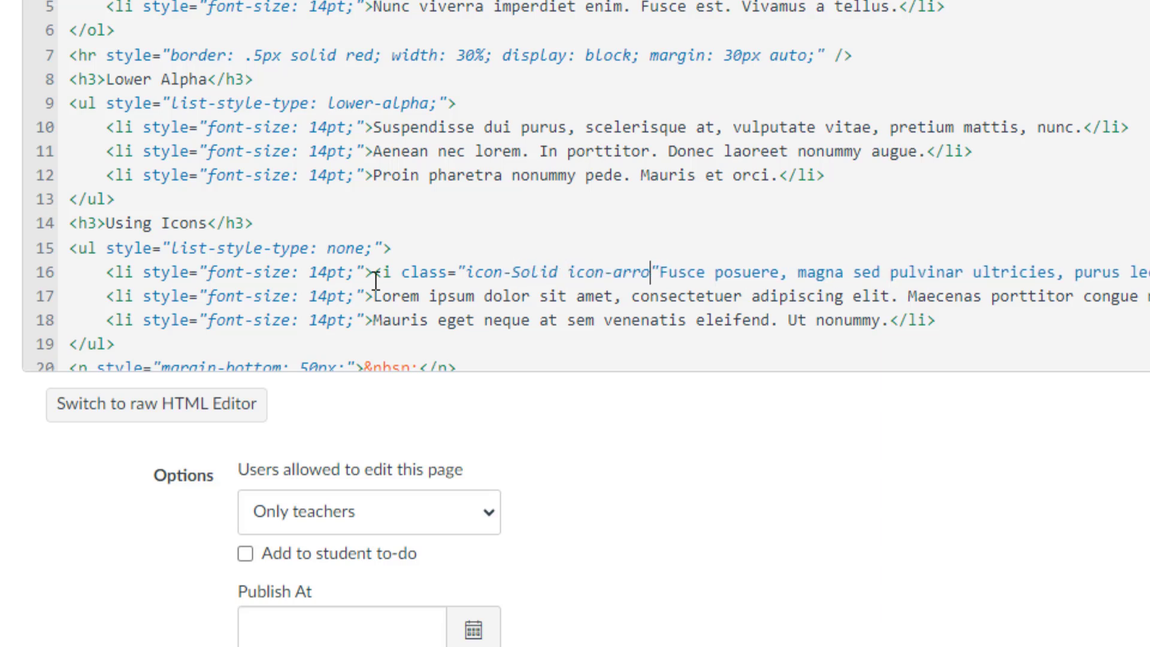
type("w-end")
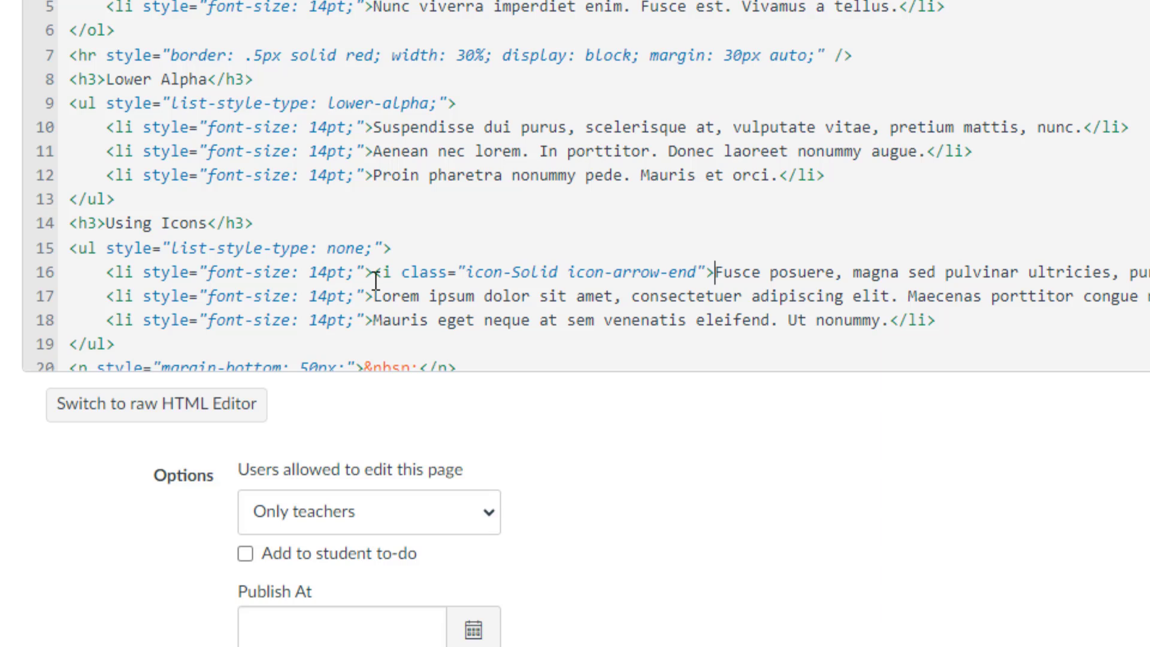
type("</i>")
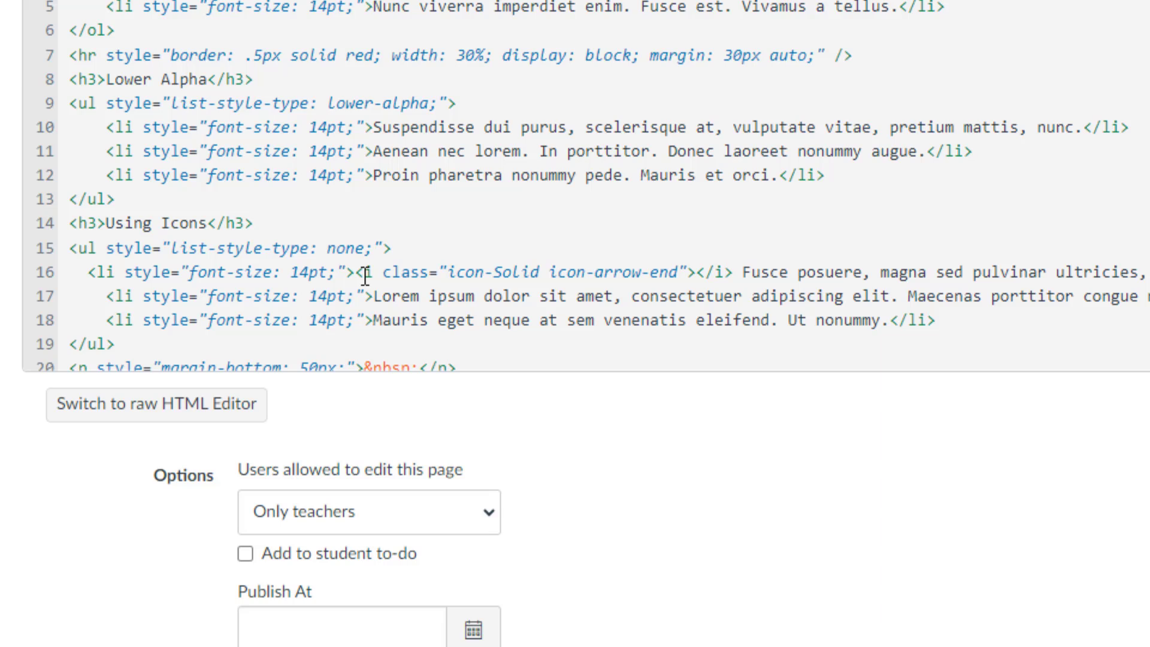
mouse_move(496, 277)
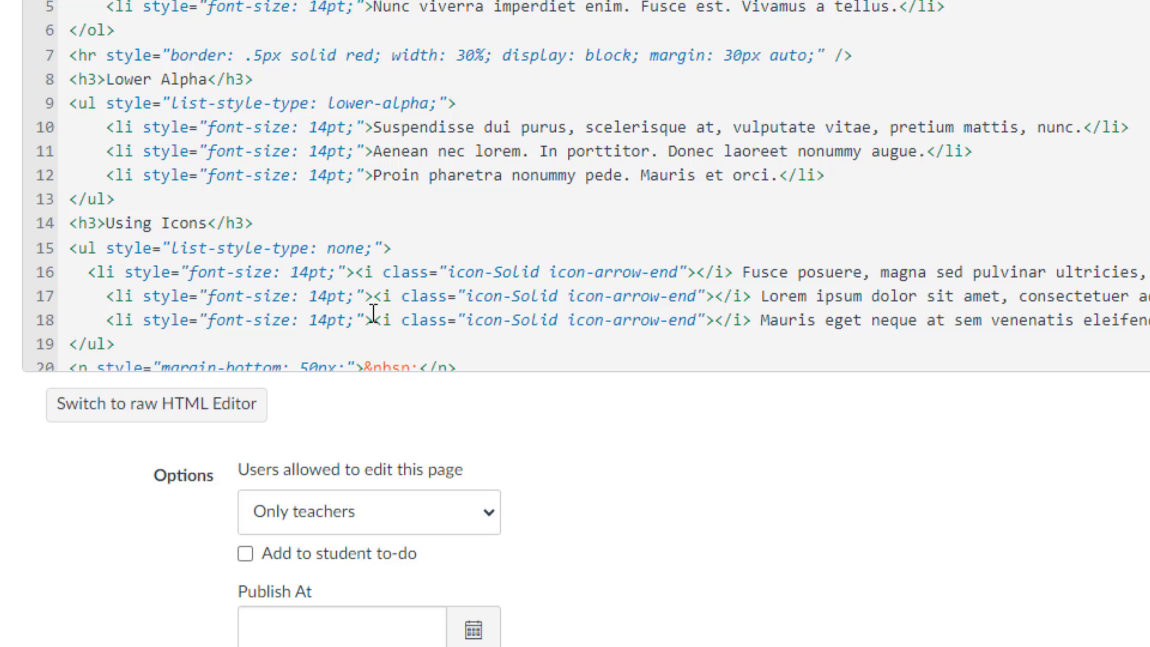
mouse_move(584, 303)
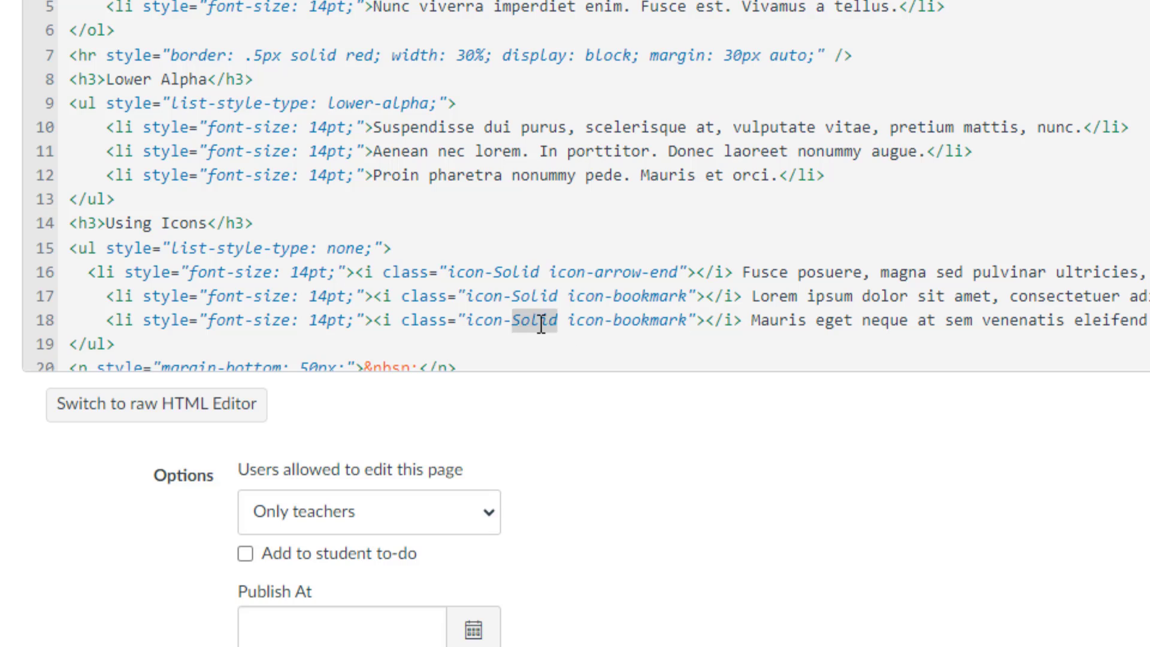
Give item 2 a solid bookmark icon and item 3 an icon-Line bookmark icon.
type("Line")
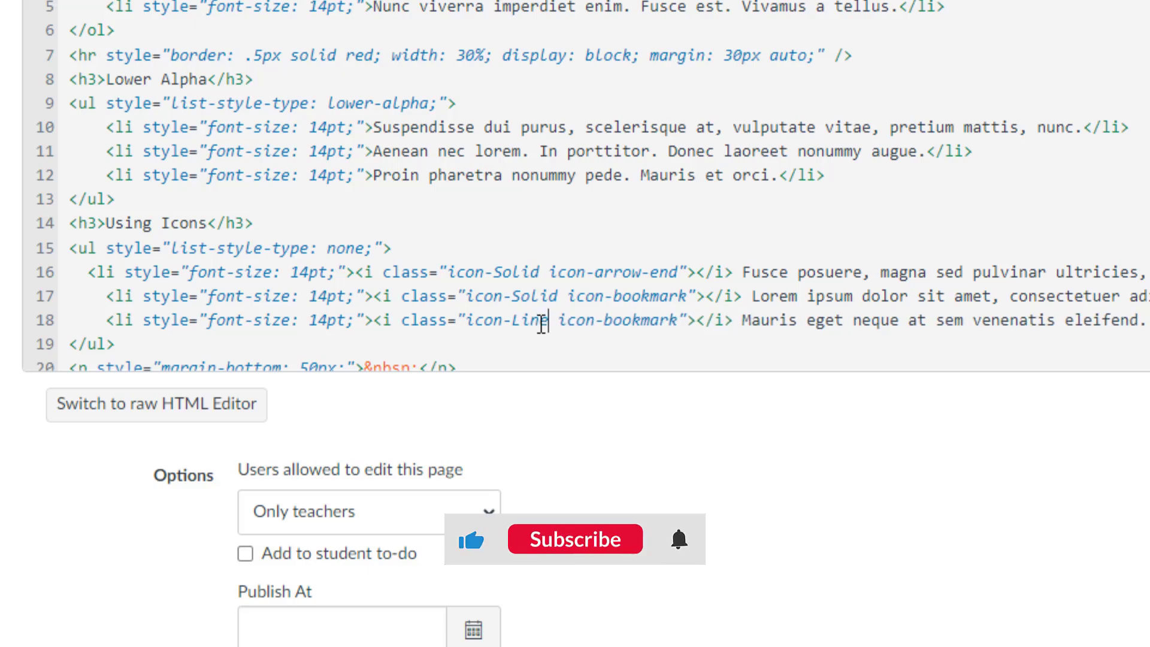
left_click(573, 539)
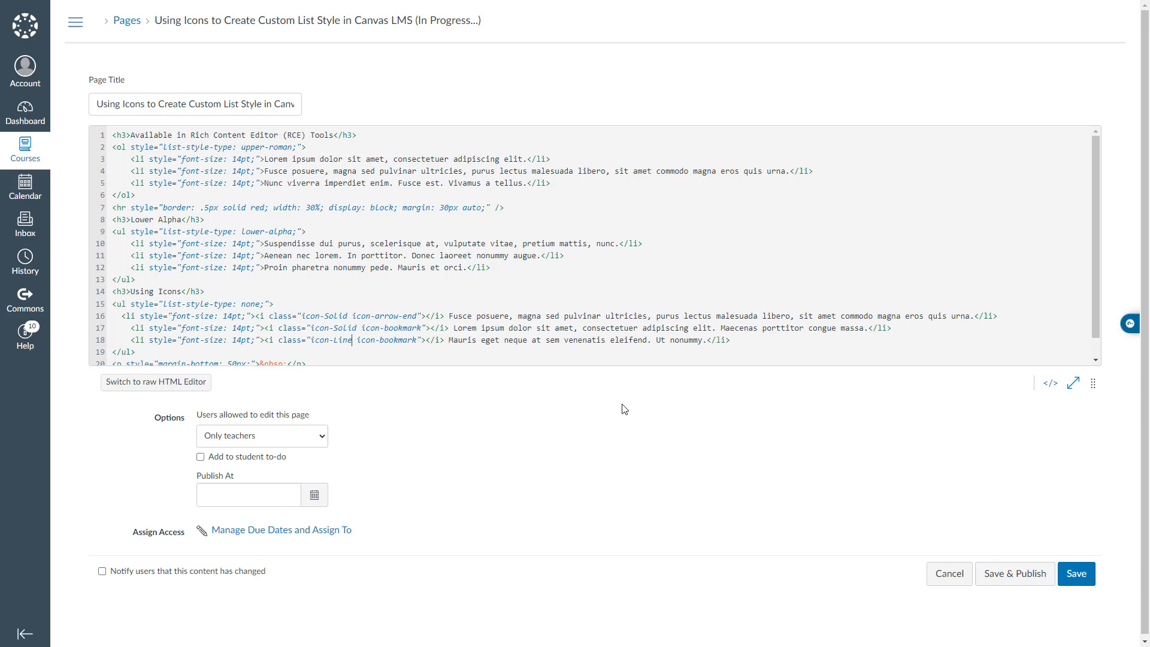
Save to show the arrow and bookmark icons, then reopen the HTML source.
left_click(1074, 574)
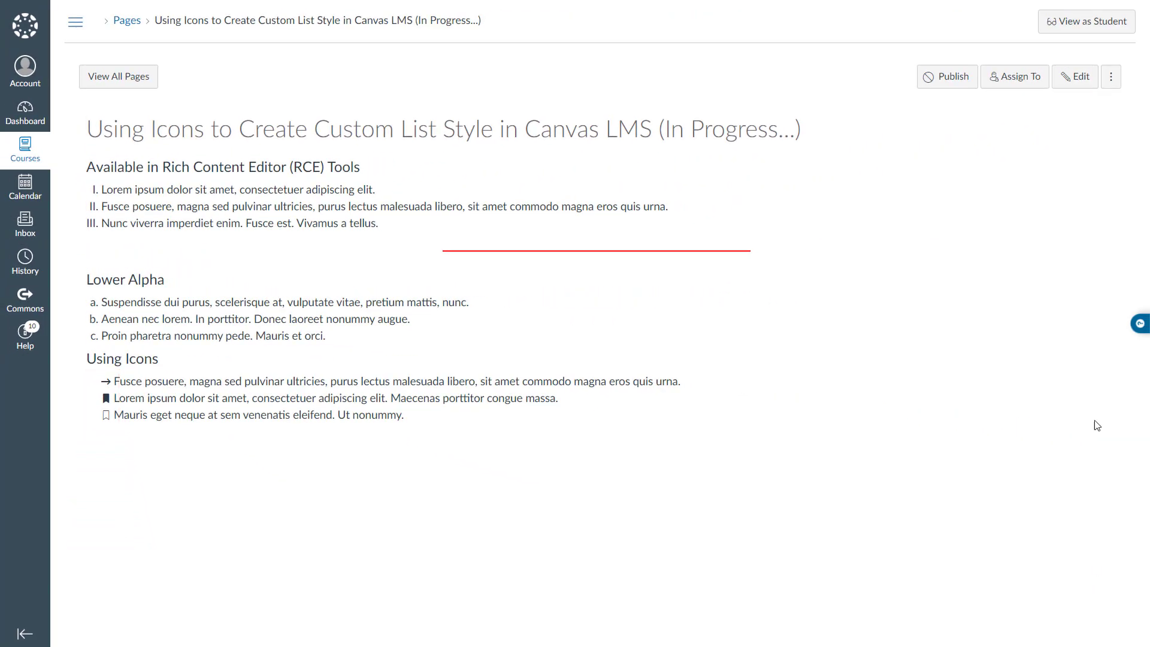
left_click(1078, 77)
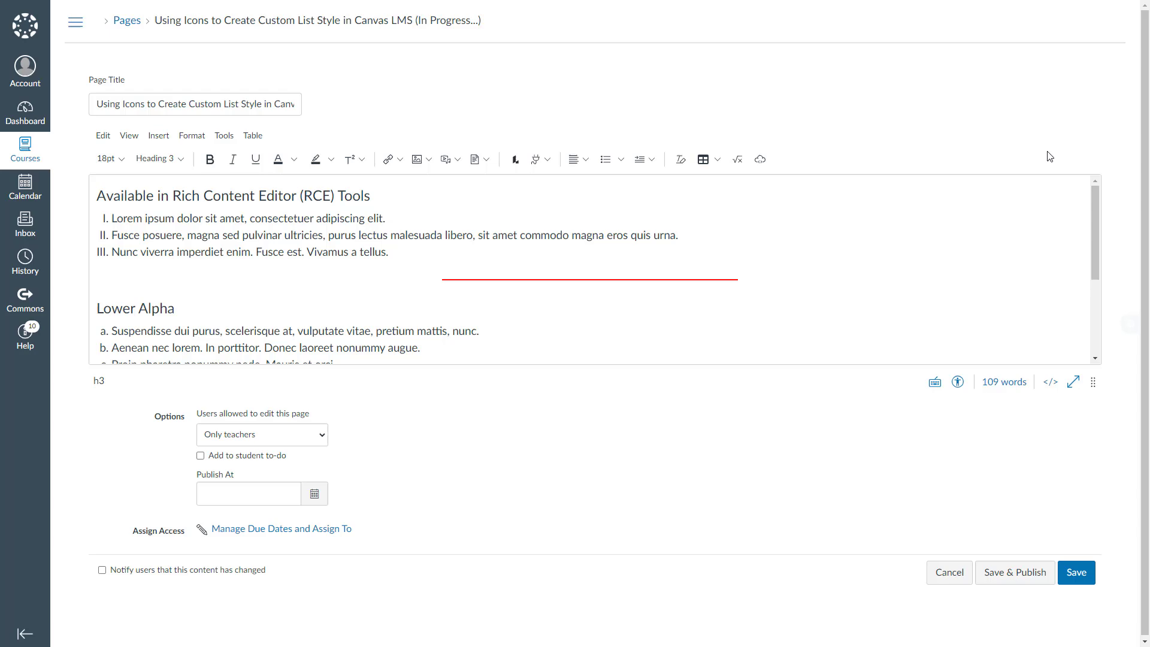
left_click(1048, 382)
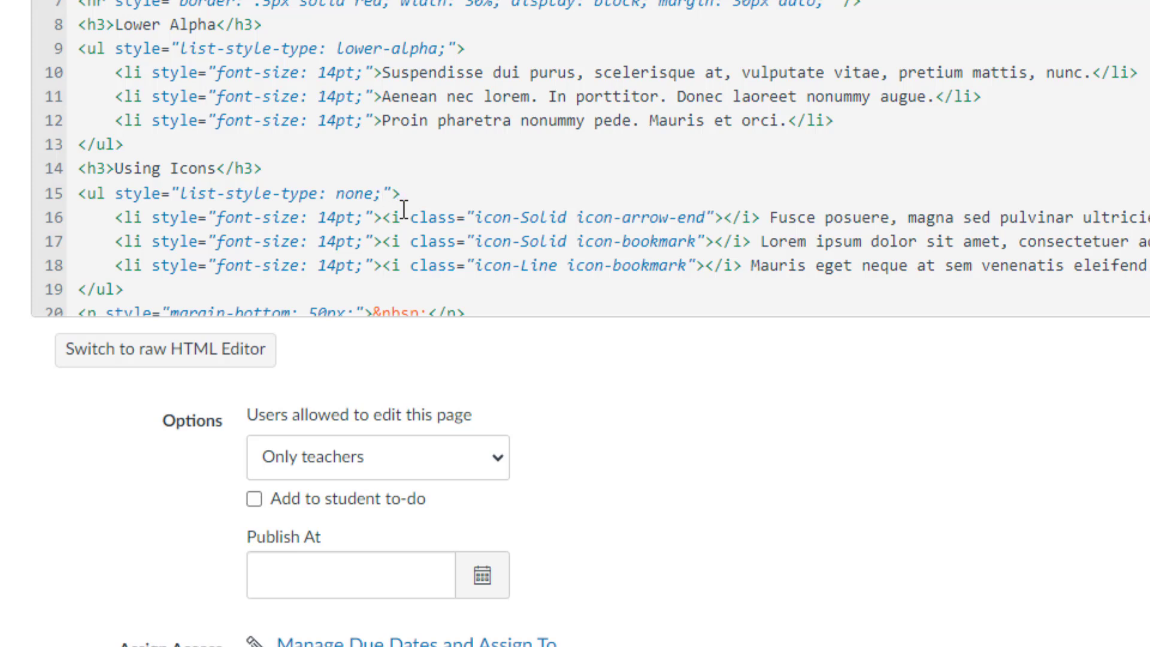
Add margin-left: 12px; to the Using Icons ul style and save the page.
type("margin-")
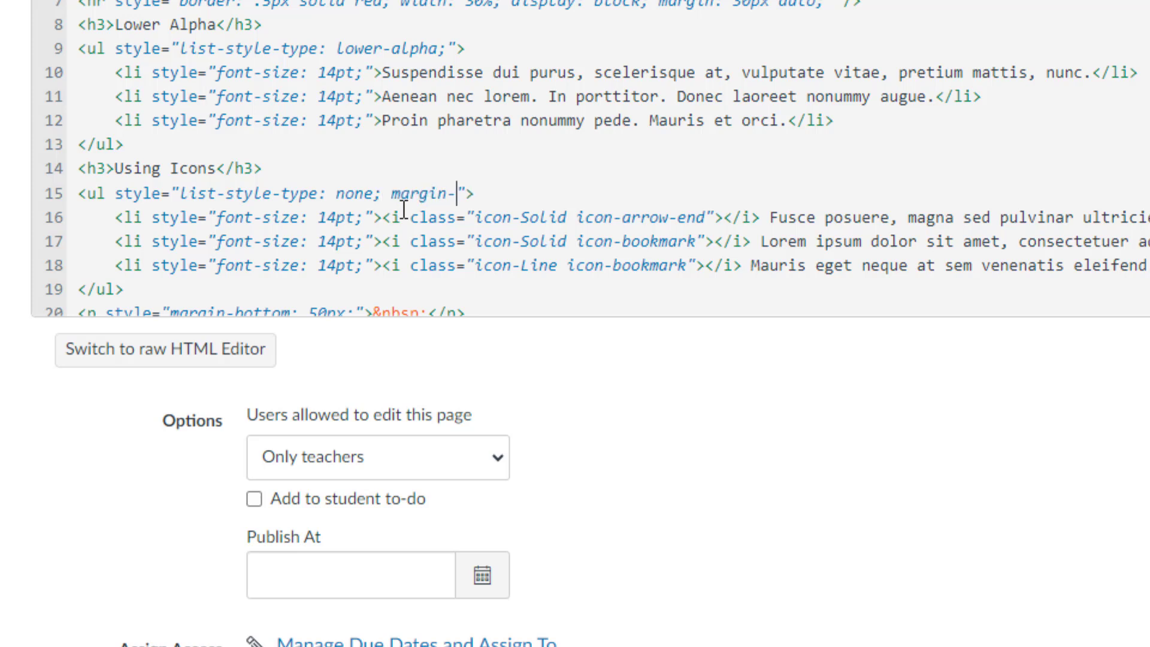
type("left:")
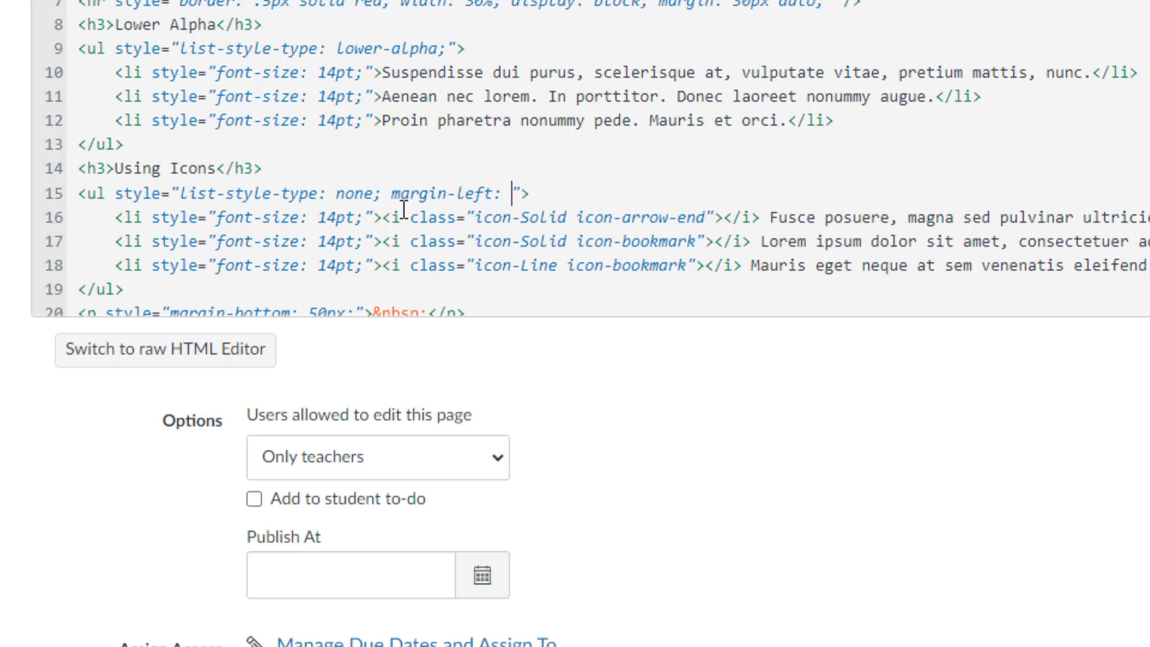
type("12px;")
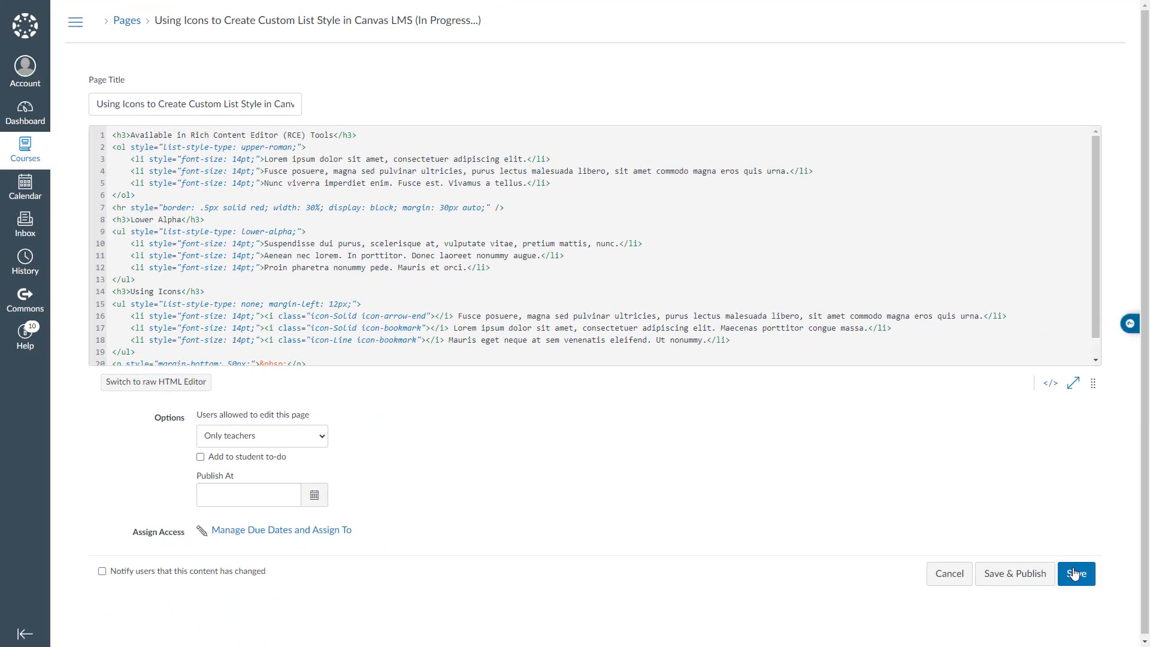
left_click(1076, 573)
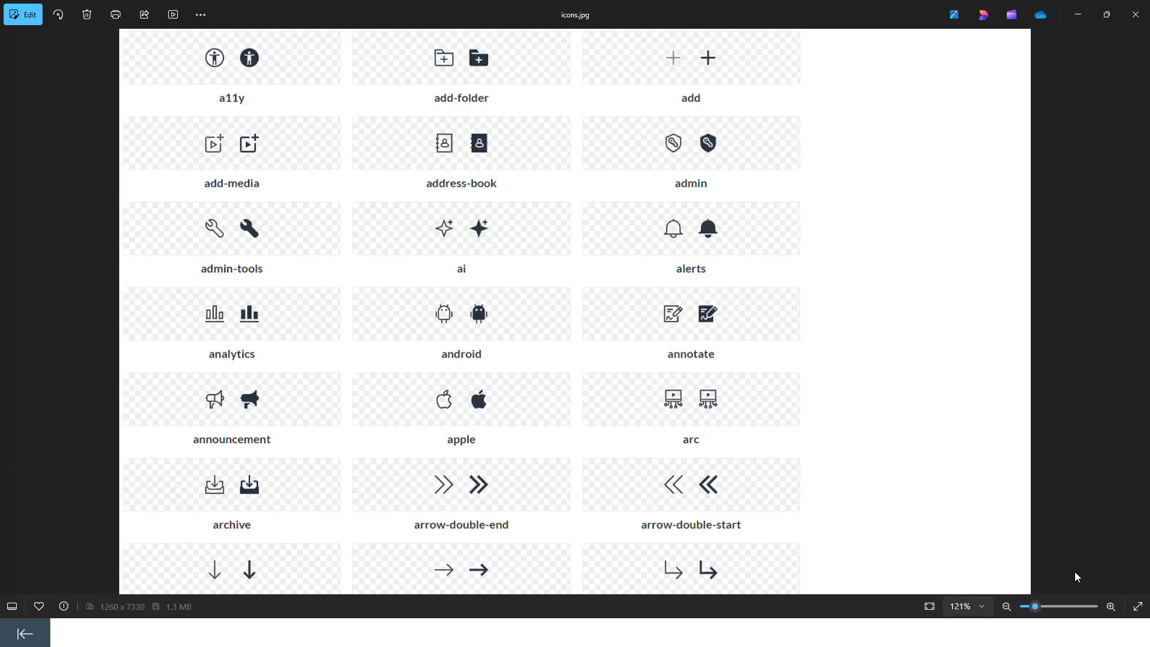
Scroll through the icons.jpg reference sheet to locate the apple icon.
scroll("down", 3)
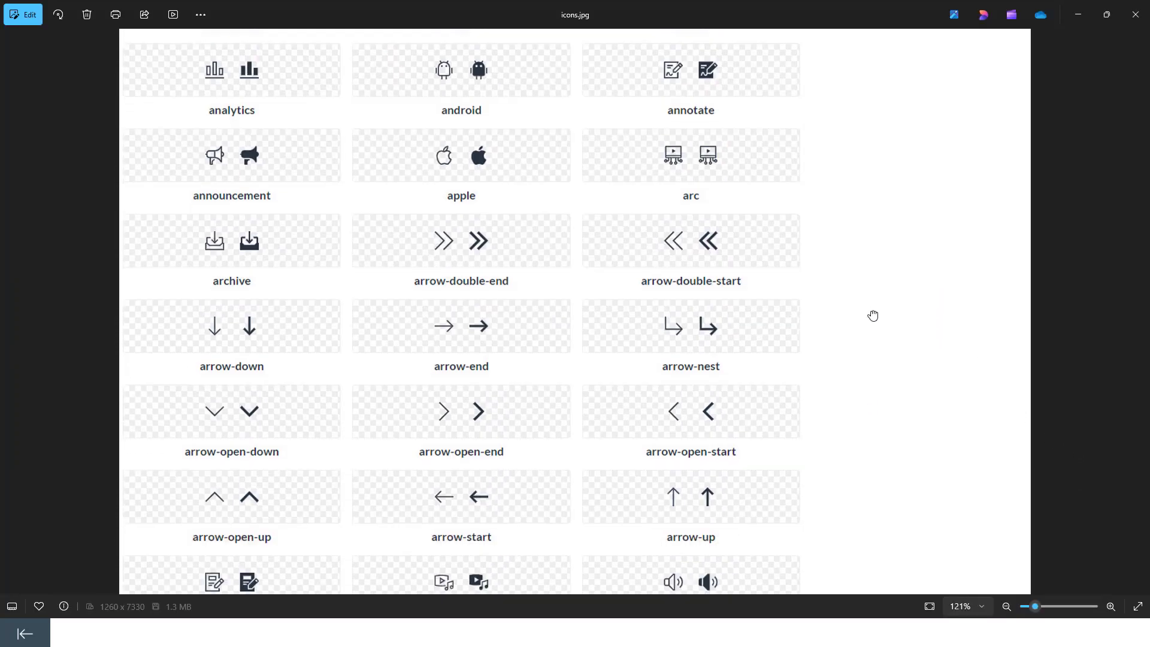
scroll("down", 3)
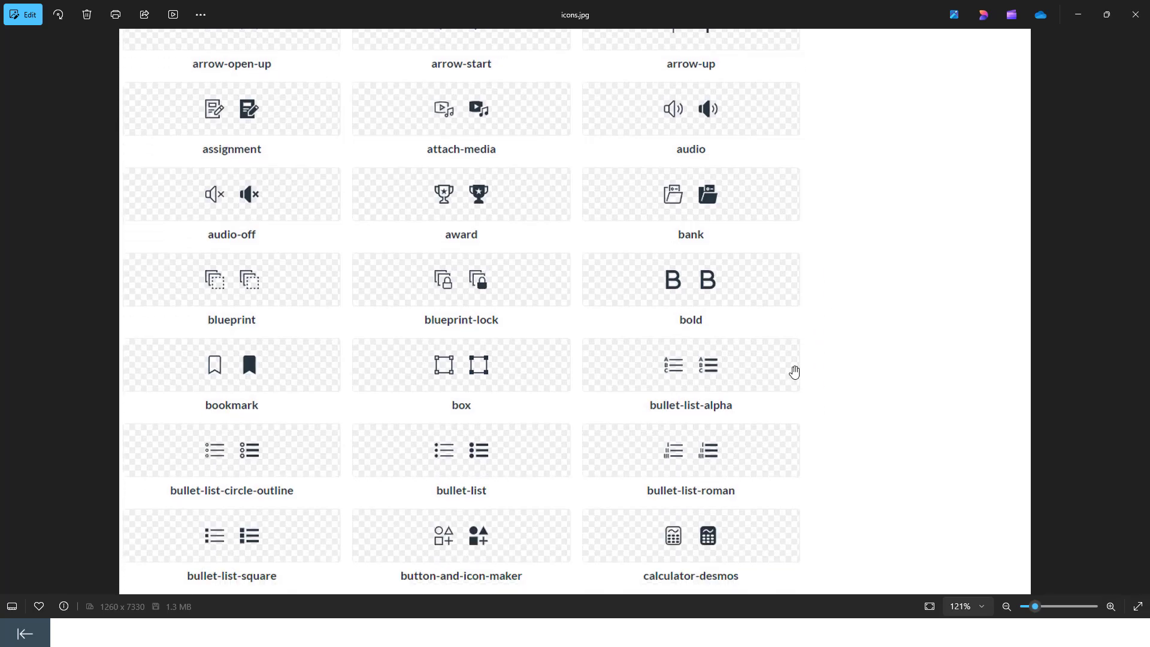
scroll("down", 3)
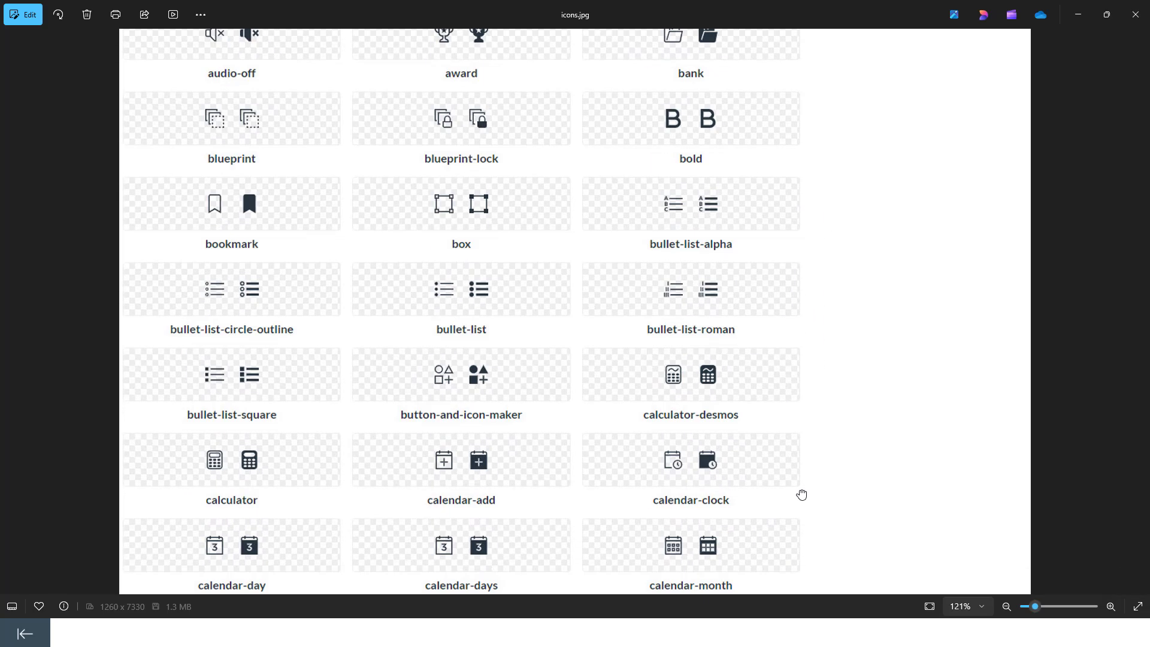
scroll("up", 3)
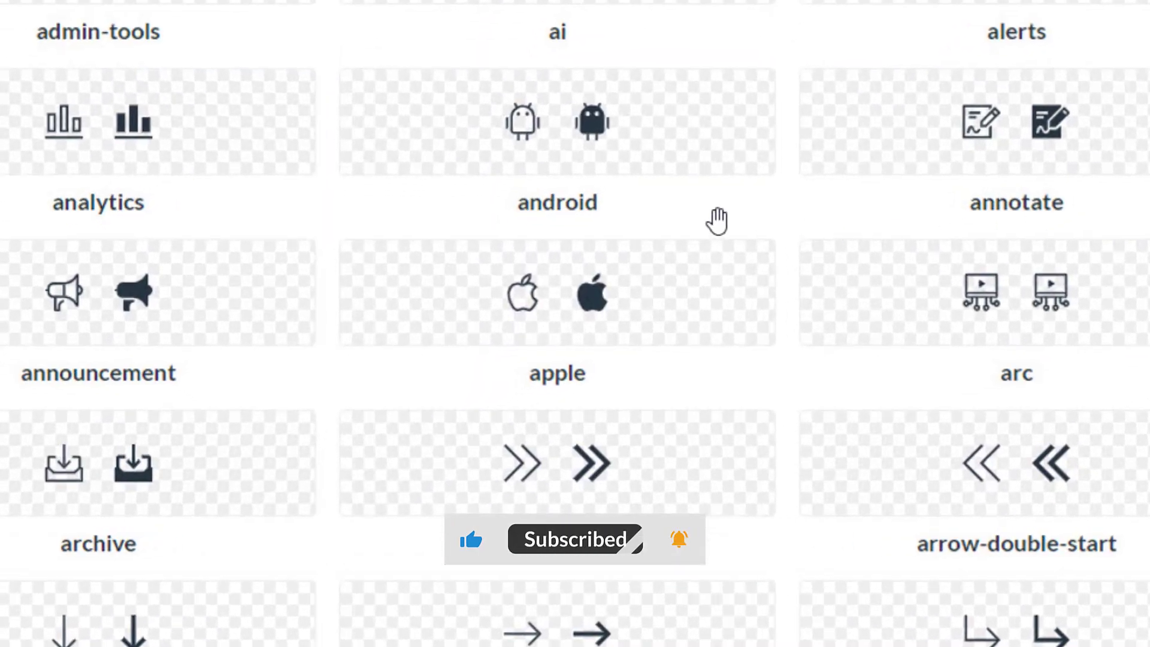
mouse_move(572, 327)
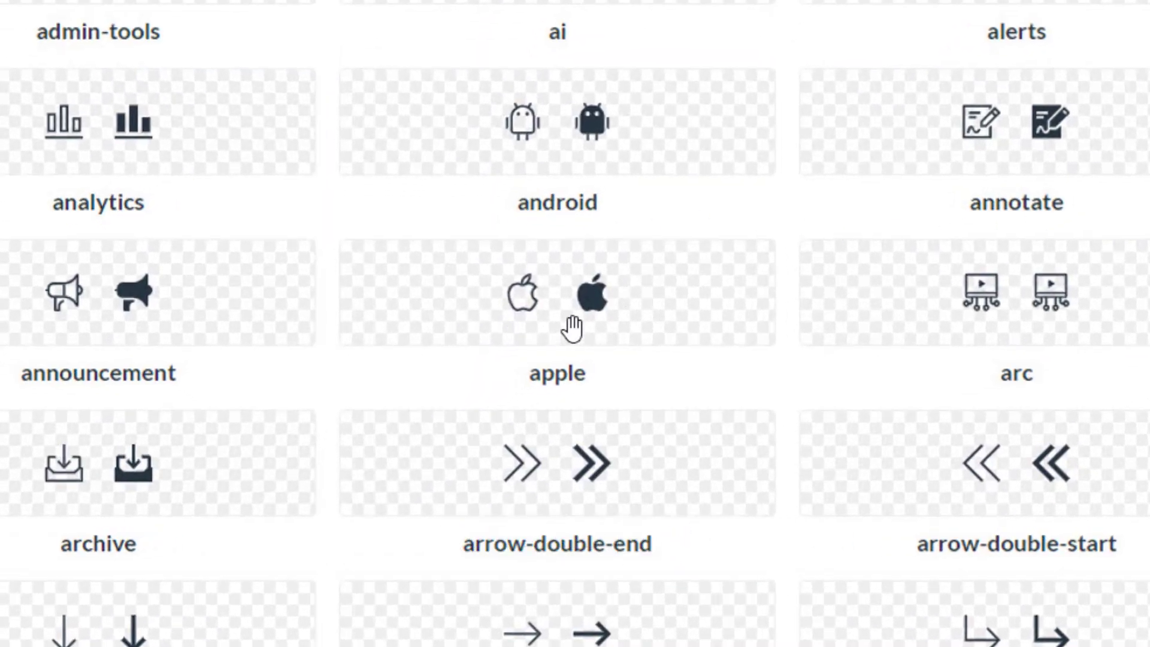
mouse_move(557, 381)
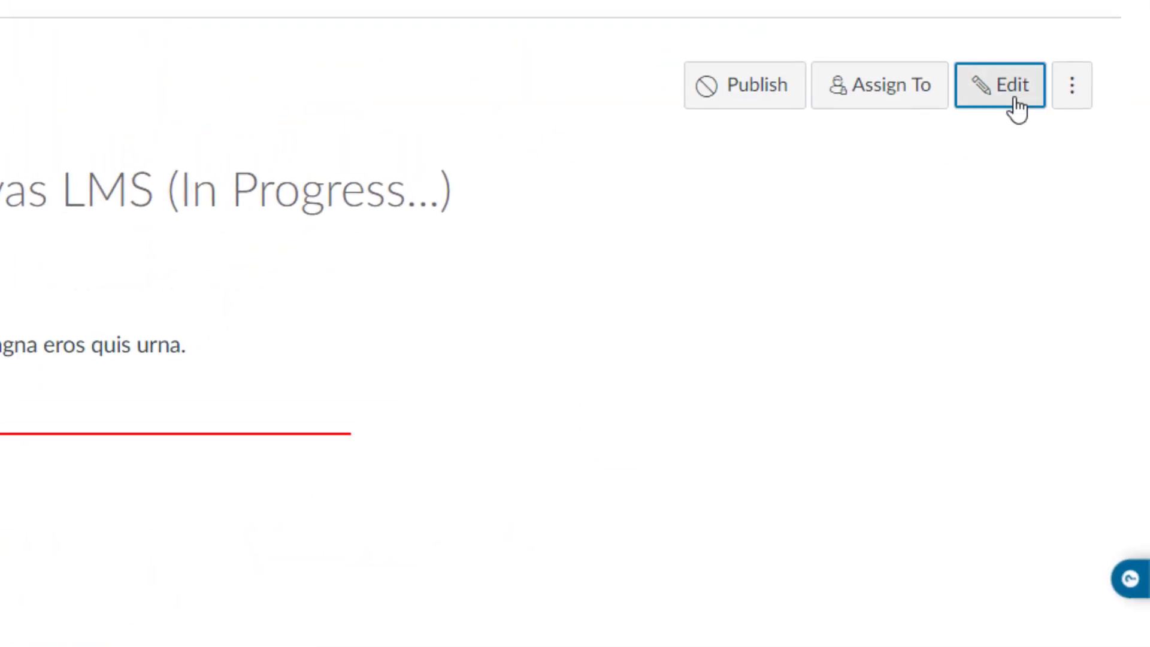
Replace arrow-end with apple in the first li's icon class (icon-Solid icon-apple) and save.
left_click(999, 84)
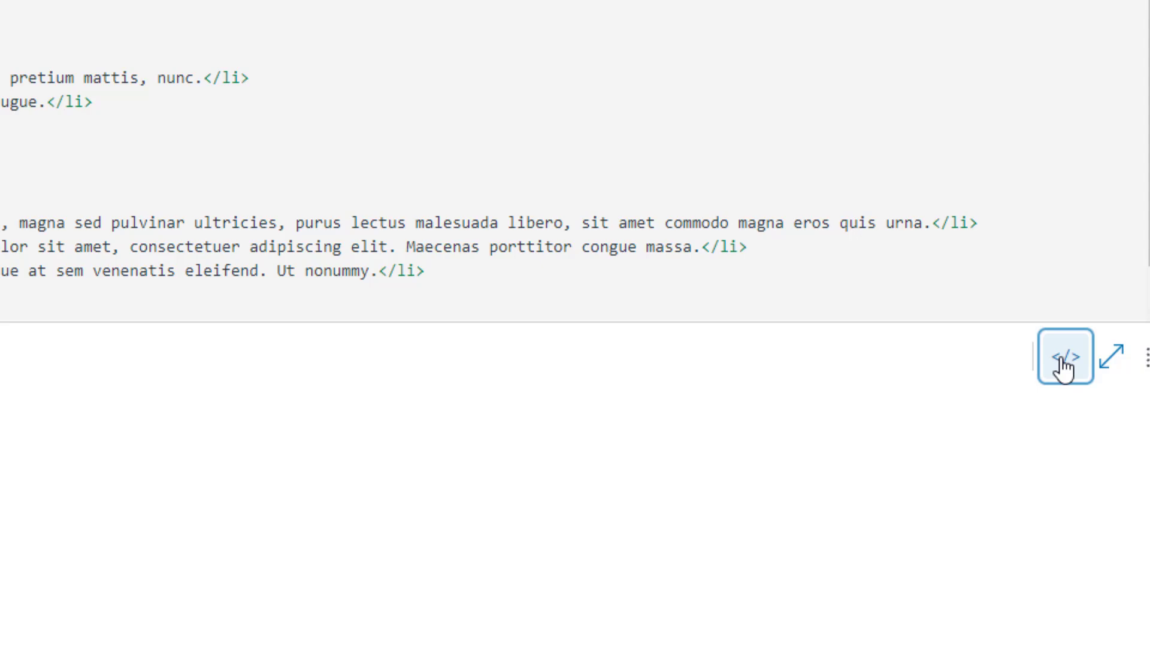
left_click(1064, 355)
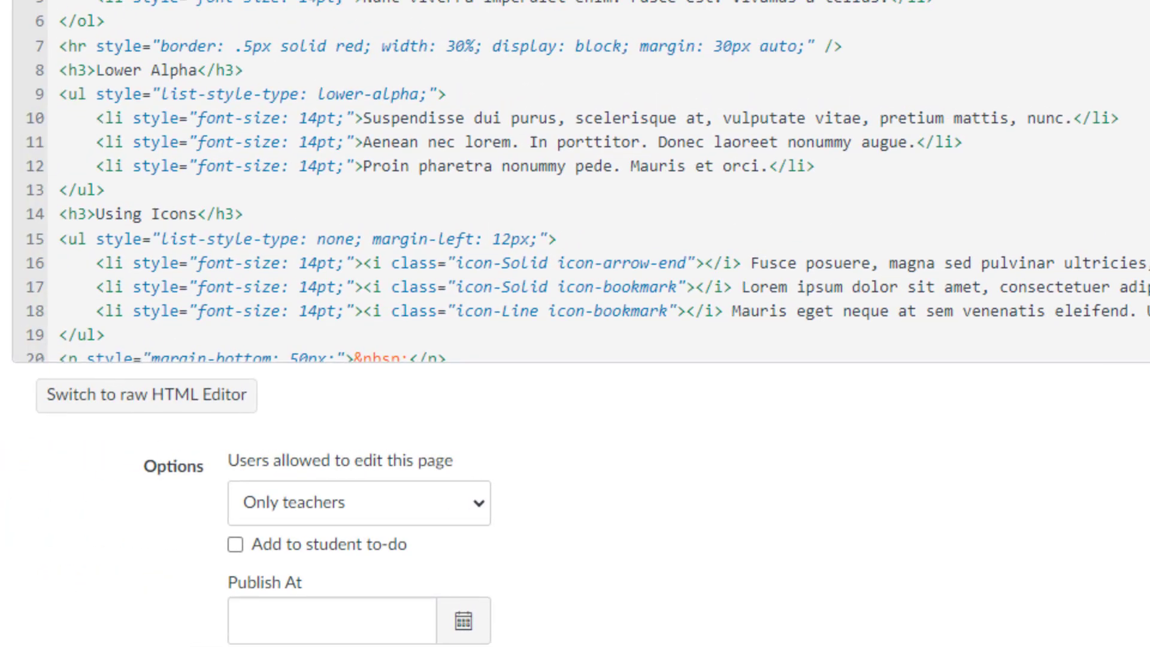
double_click(636, 263)
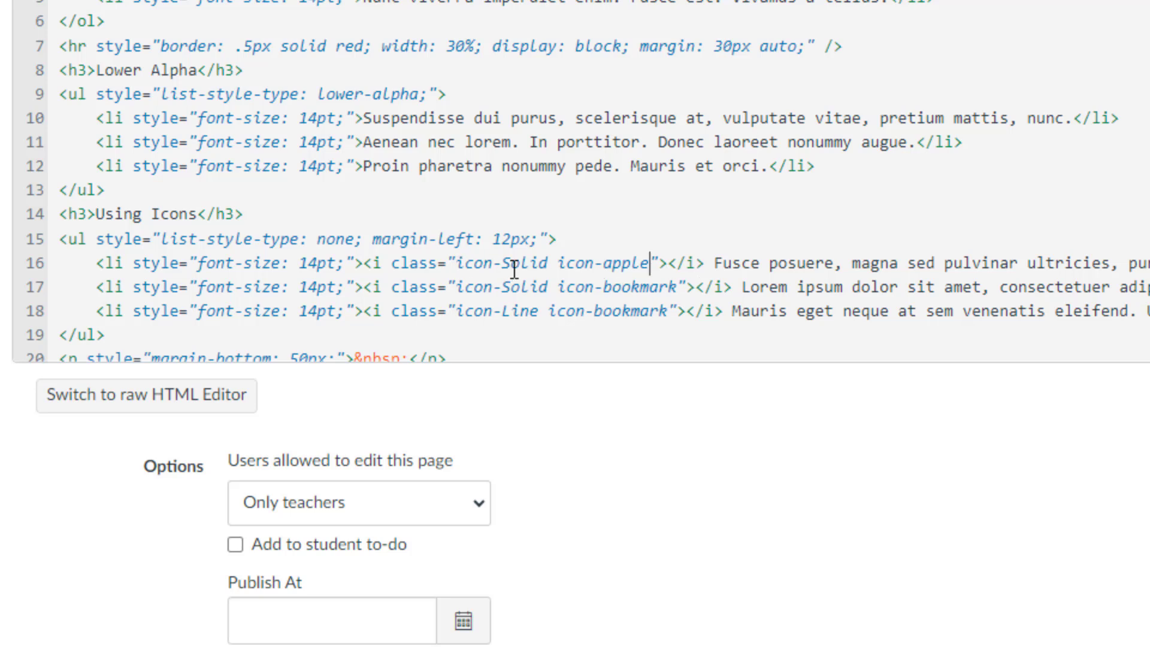
mouse_move(538, 311)
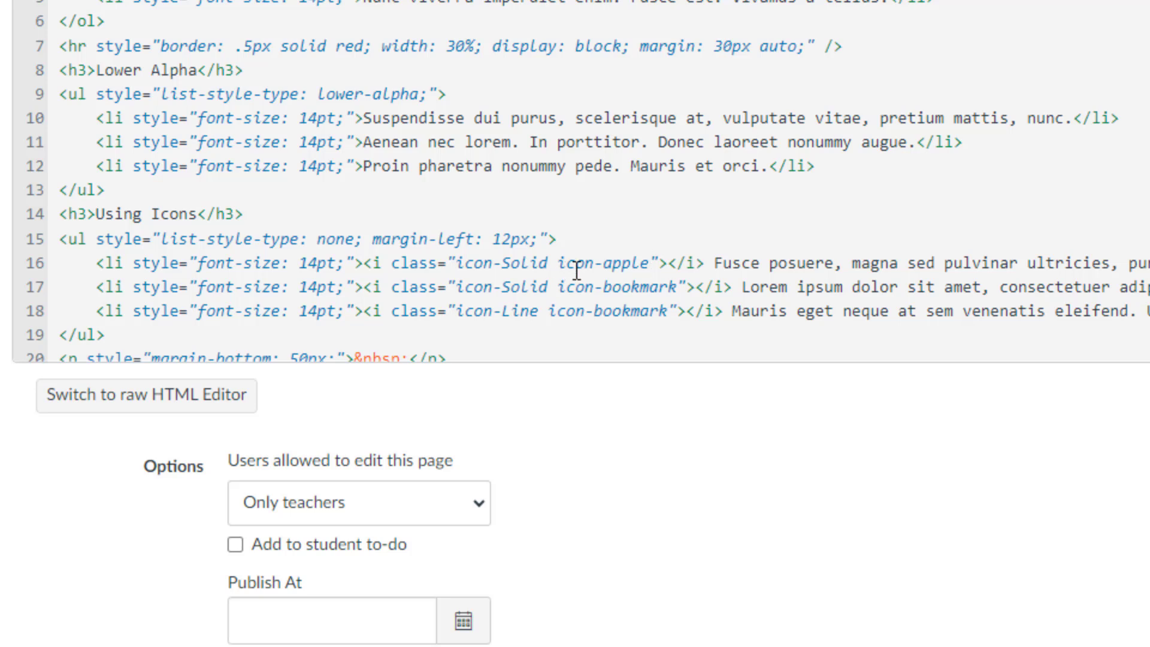
left_click(642, 264)
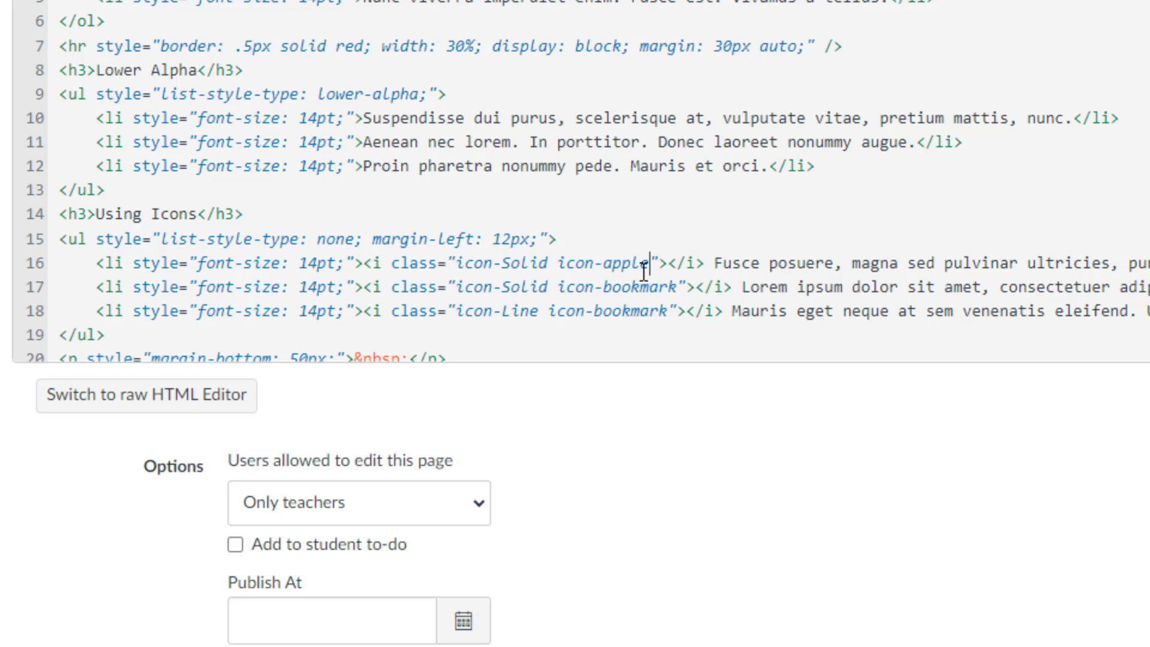
scroll("up", 3)
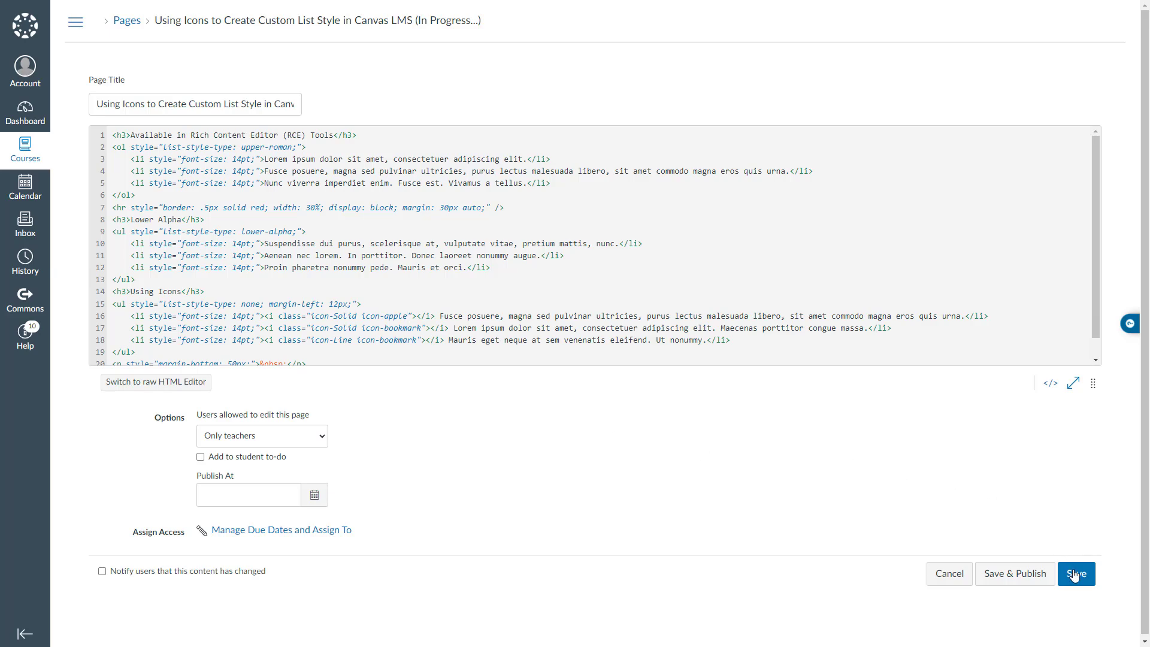
left_click(1076, 573)
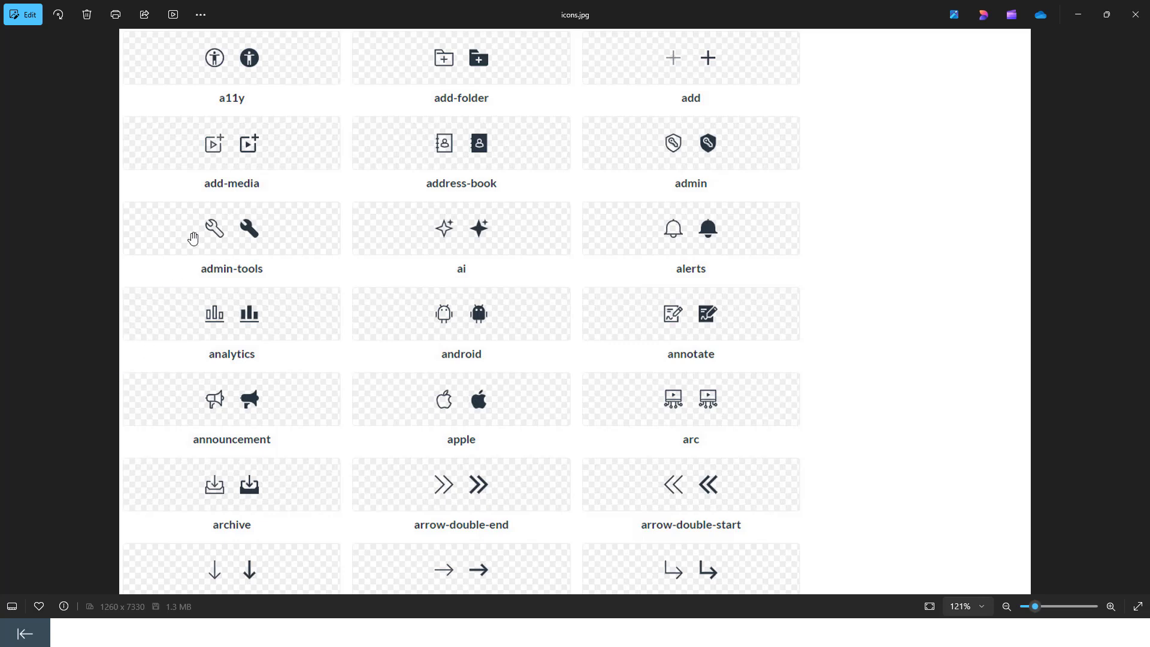
mouse_move(225, 182)
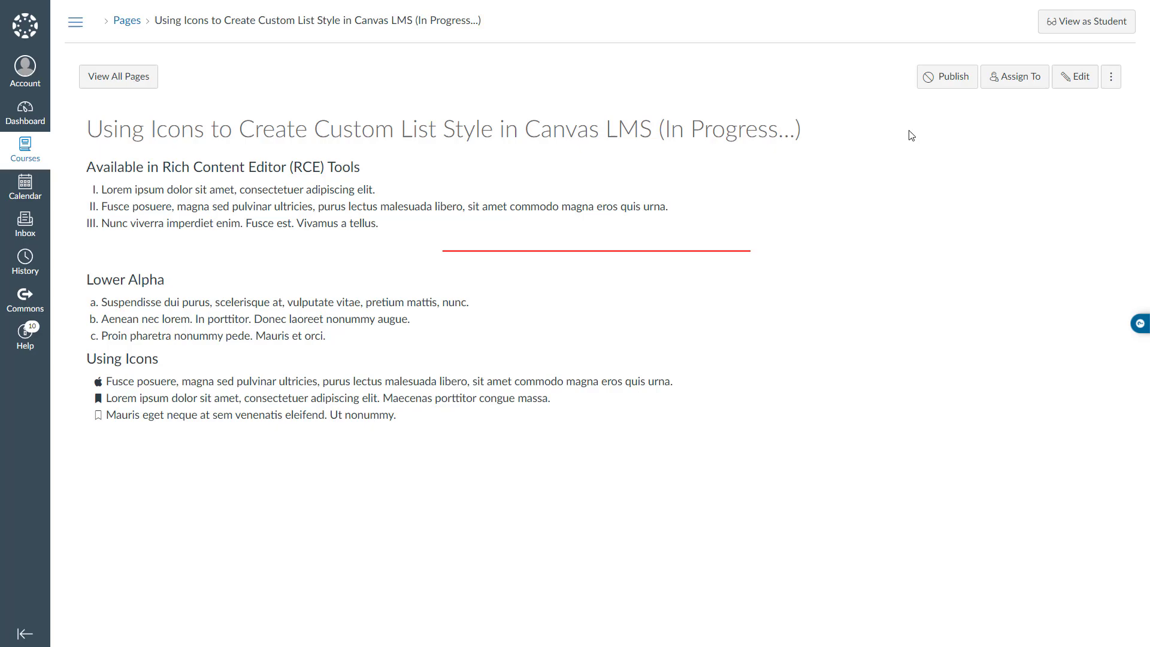
Replace bookmark with add-media in the second li's icon class and save.
left_click(1076, 76)
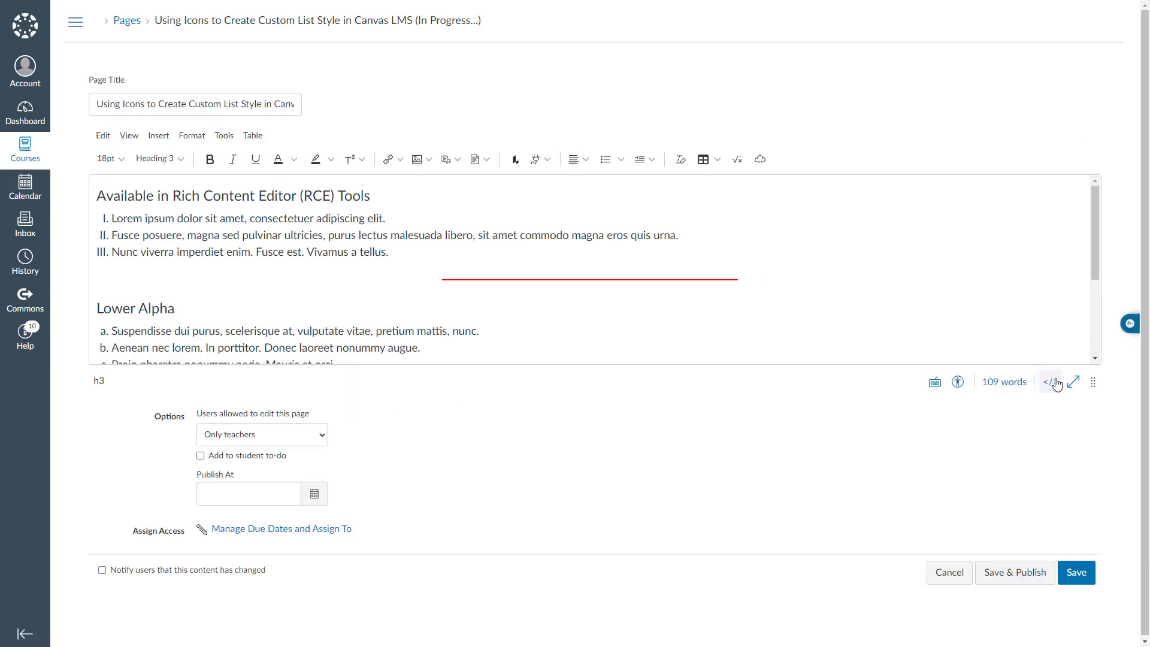
left_click(1051, 382)
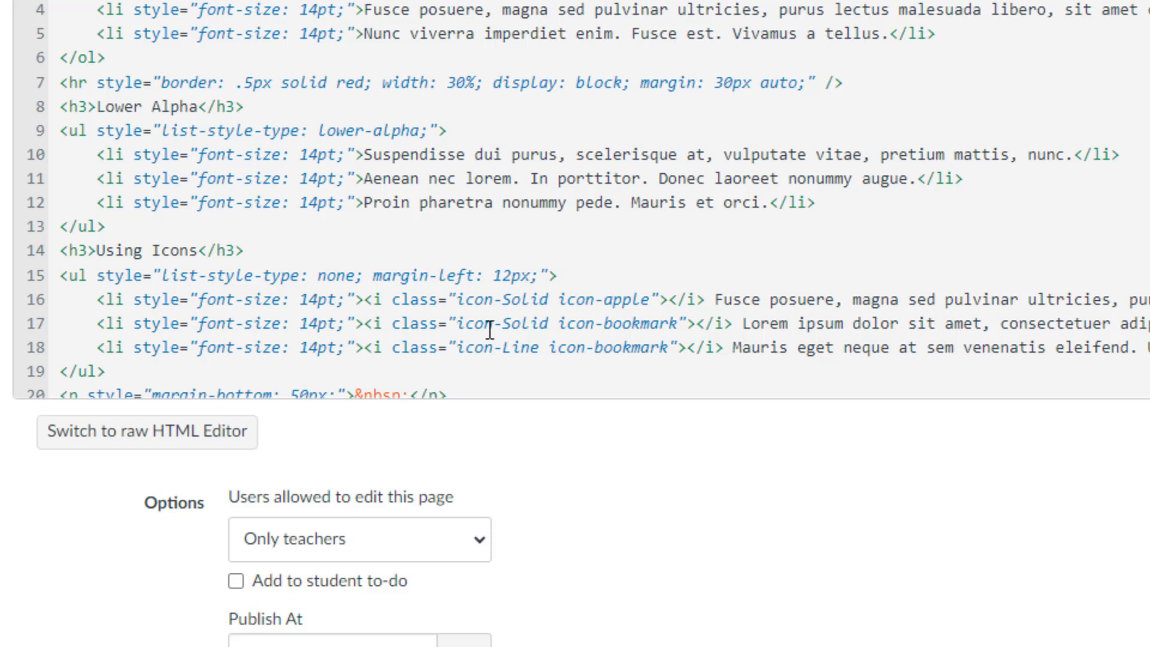
mouse_move(600, 331)
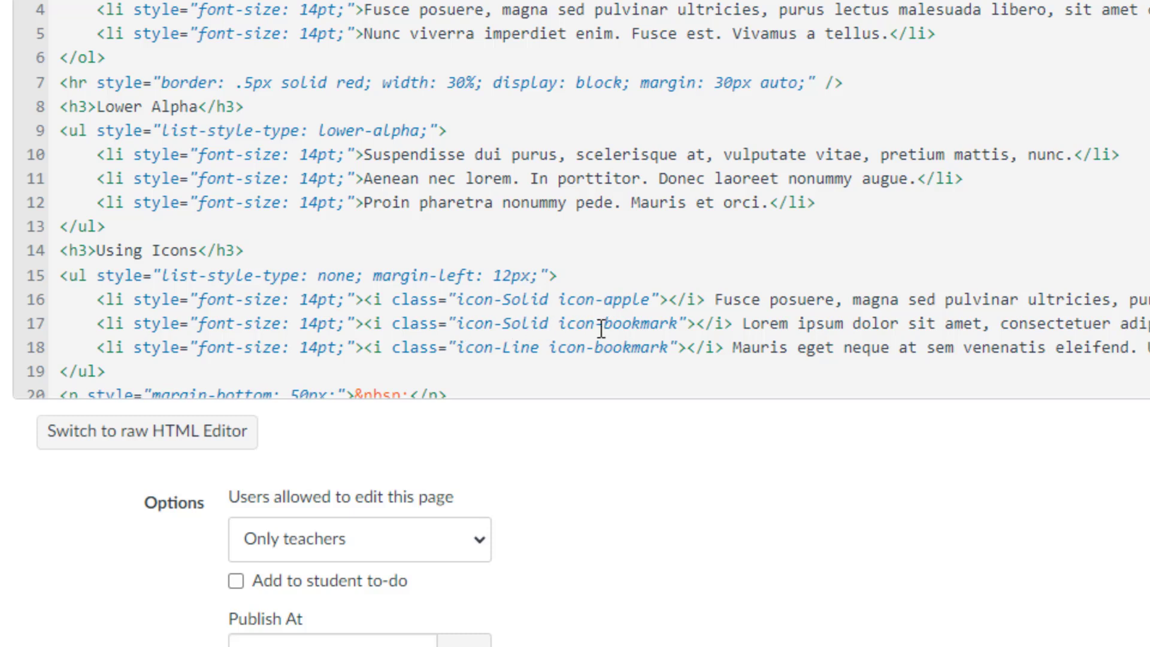
double_click(646, 323)
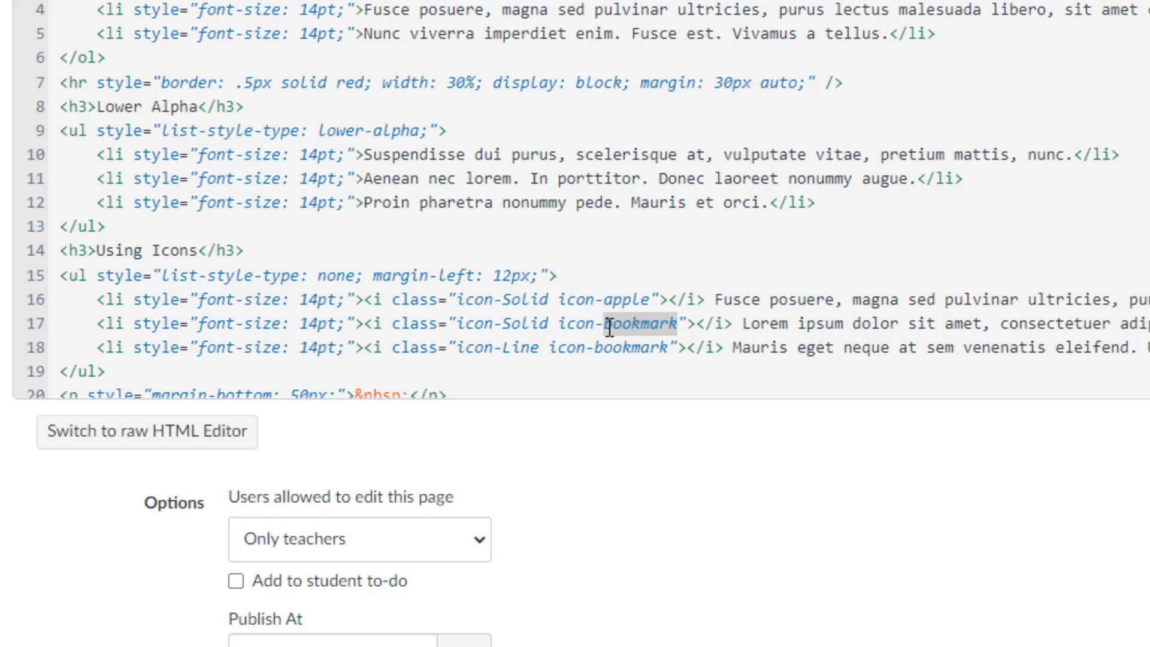
type("add-medi")
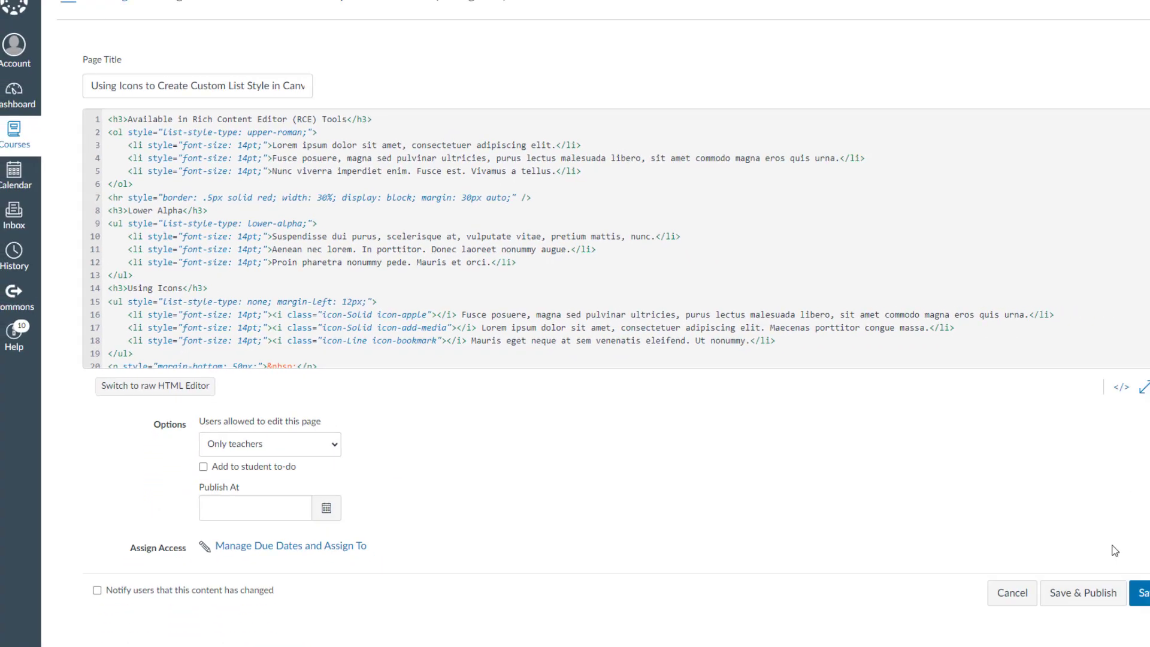
left_click(1144, 593)
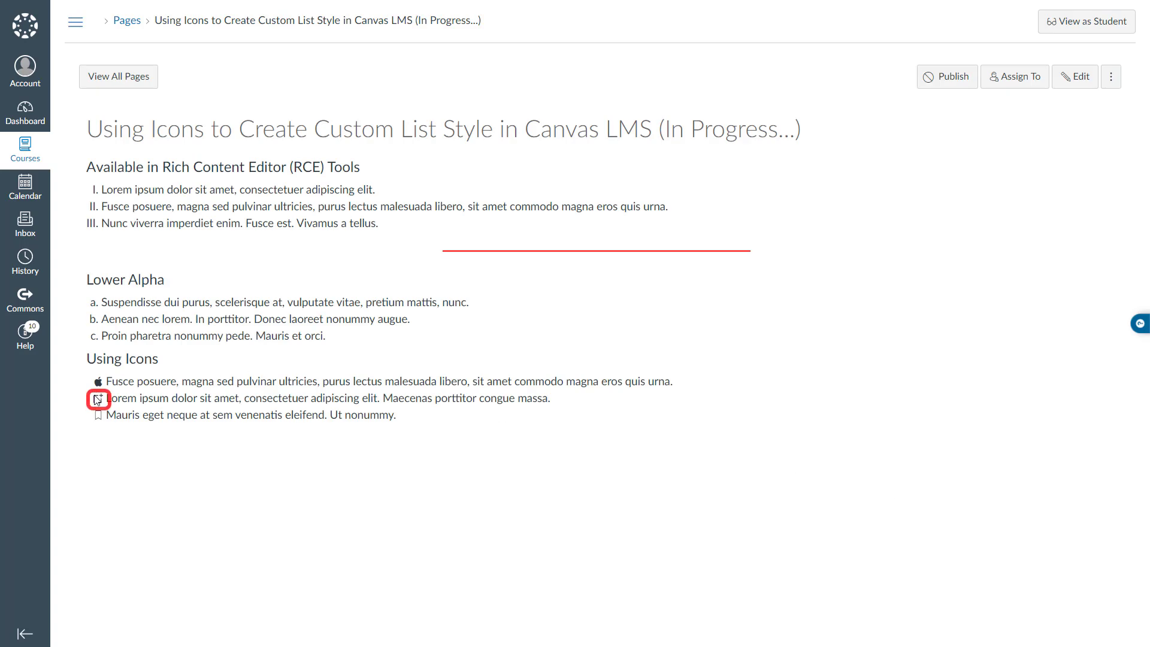
mouse_move(133, 508)
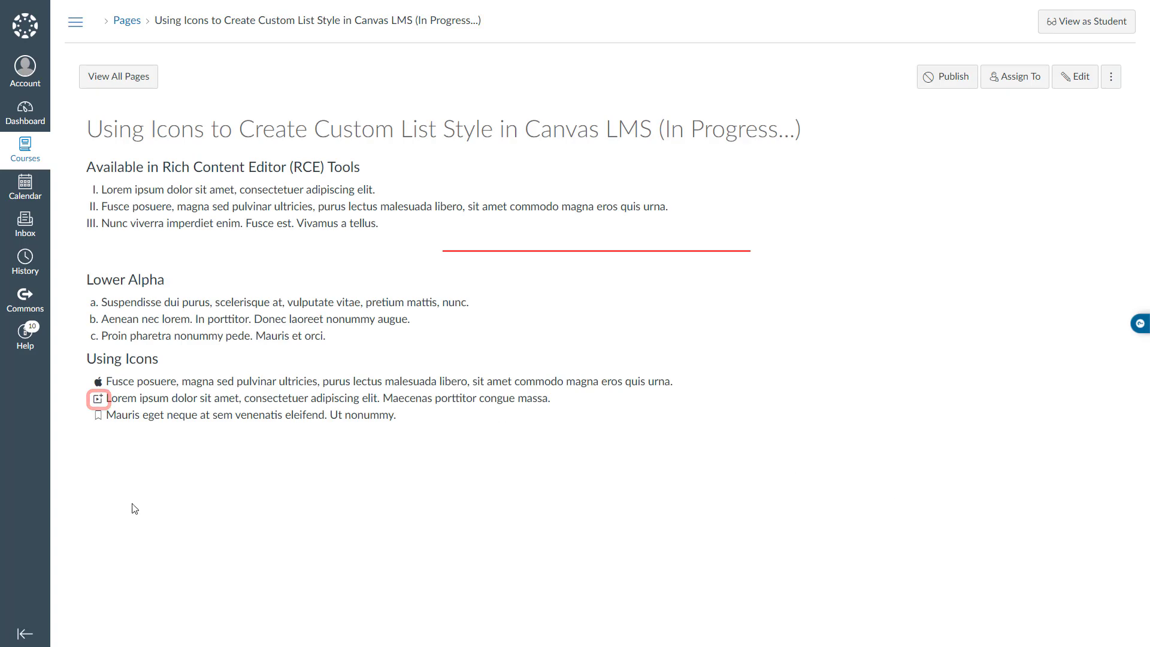